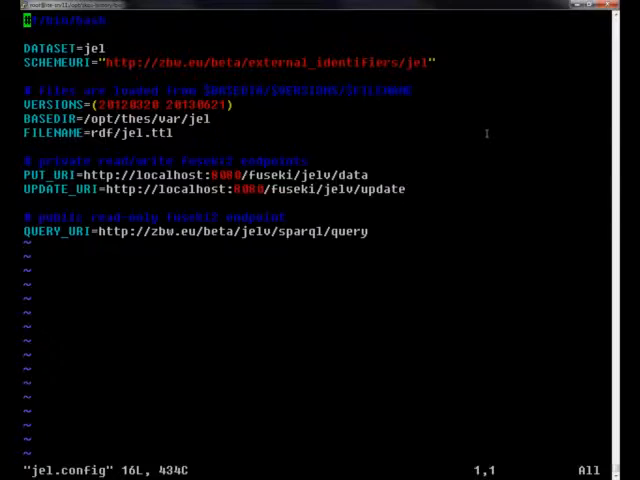
mouse_move(219, 292)
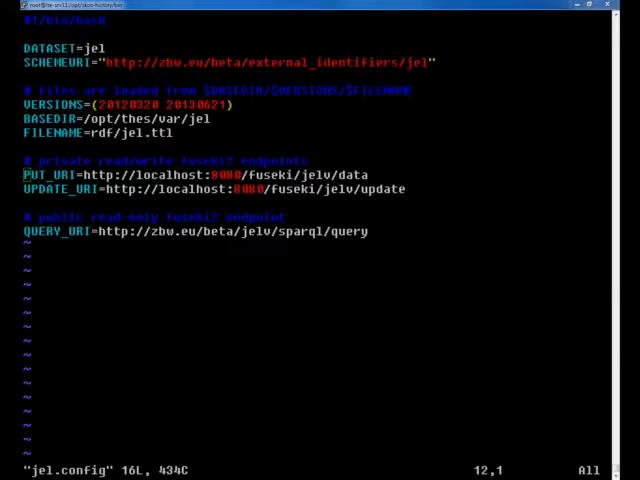
Step: Quit vim on jel.config and return to the bash prompt
key(j)
text(vi jel.config)
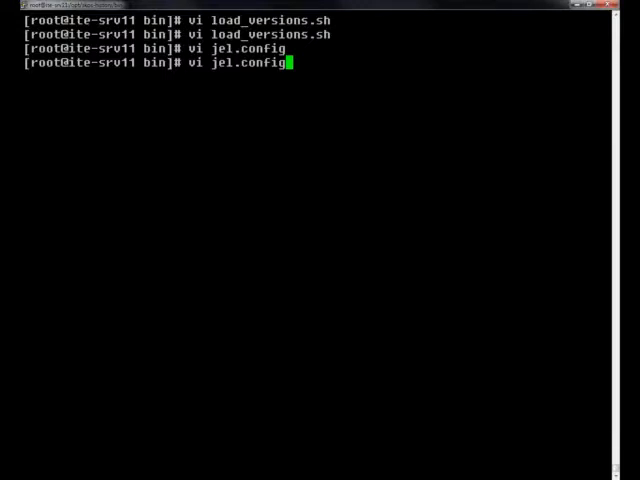
key(Enter)
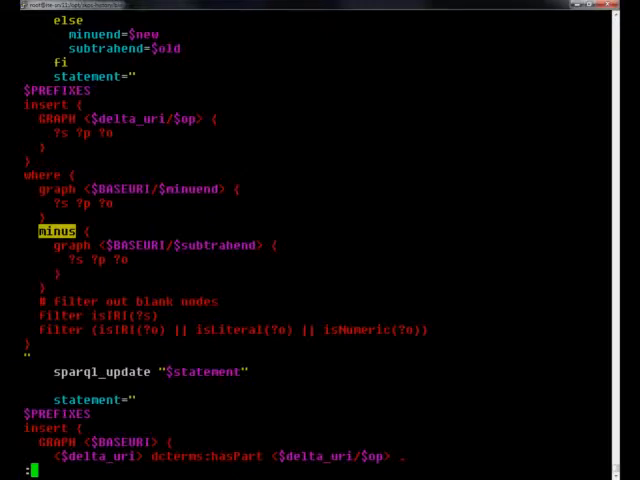
scroll(down, 3)
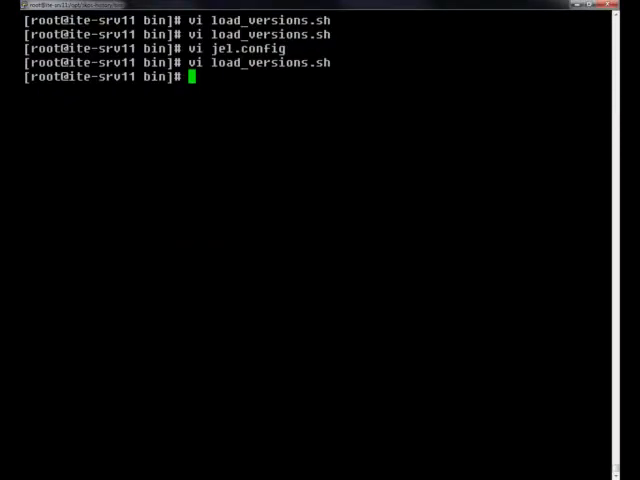
Step: Enter the command './load_versions.sh -f' followed by the jel config file name
text(.)
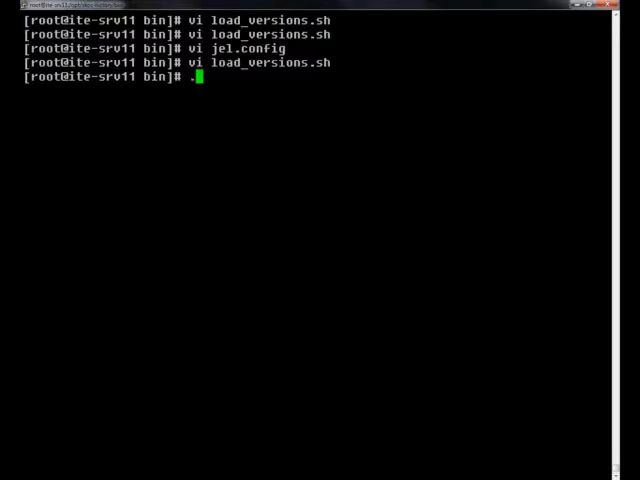
text(/)
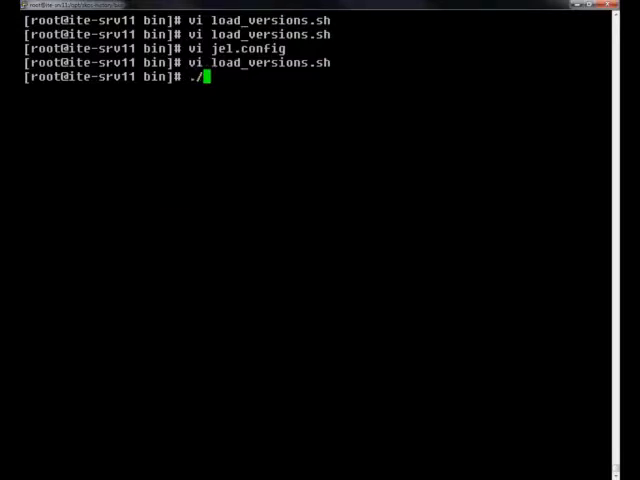
text(load_v)
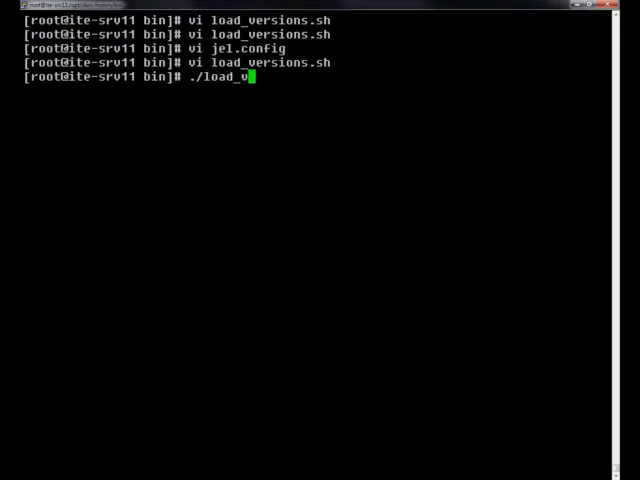
text(ersions.sh -f j)
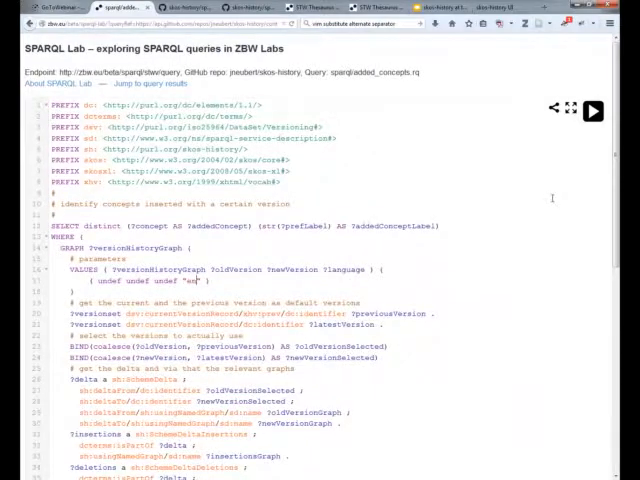
Step: Scroll down to the results table of 64 added concepts, starting with Alpine region
scroll(down, 3)
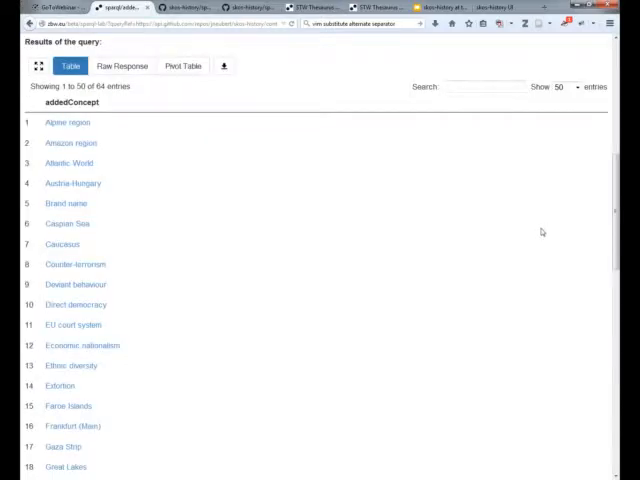
mouse_move(524, 229)
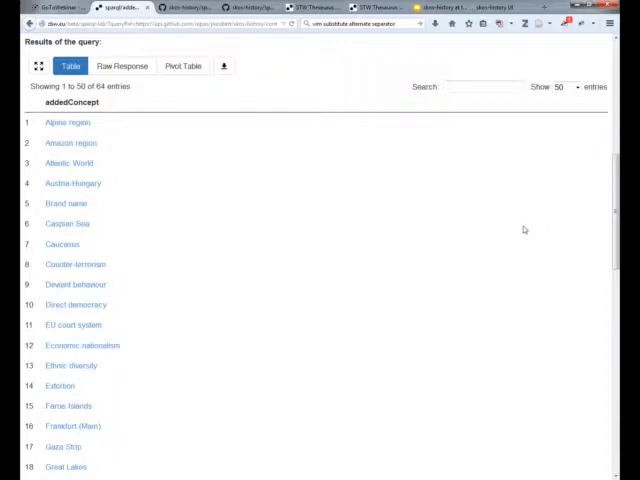
mouse_move(516, 230)
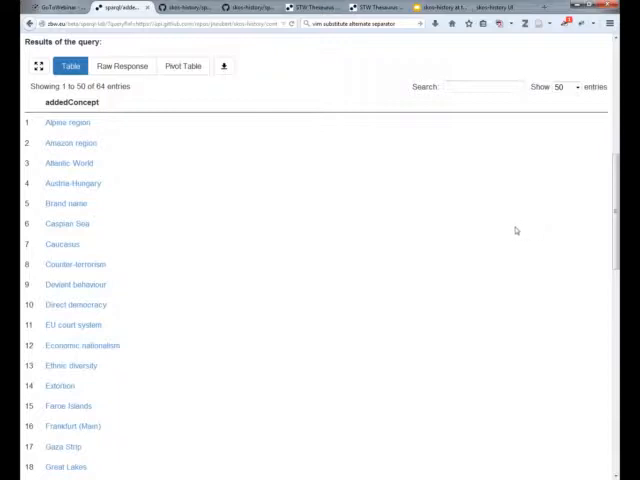
mouse_move(513, 230)
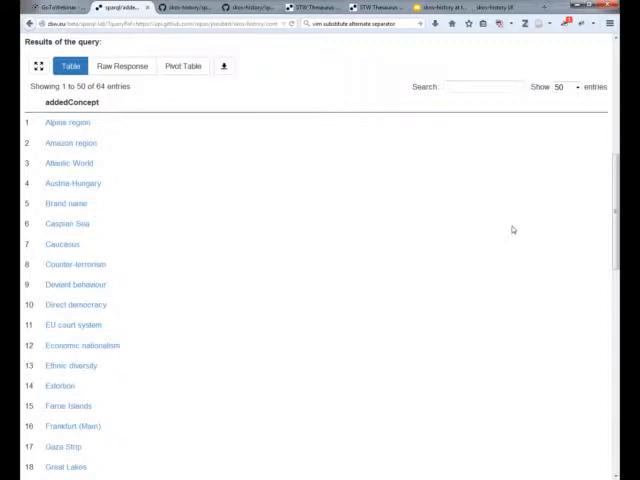
mouse_move(518, 207)
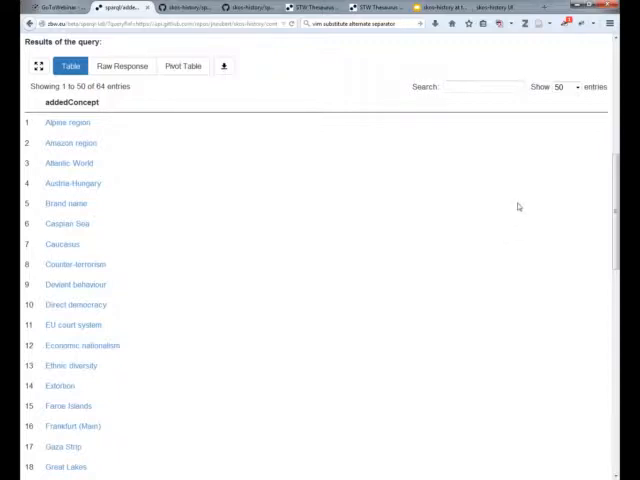
mouse_move(523, 205)
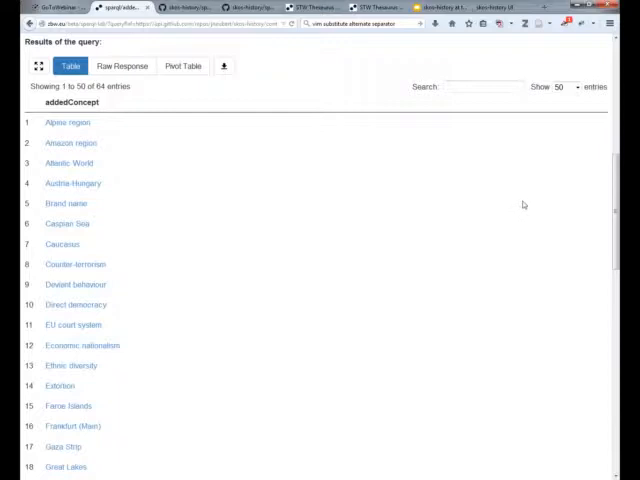
mouse_move(596, 211)
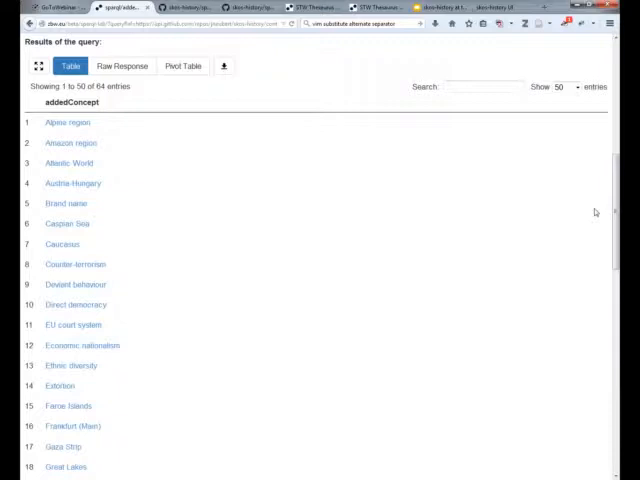
mouse_move(295, 182)
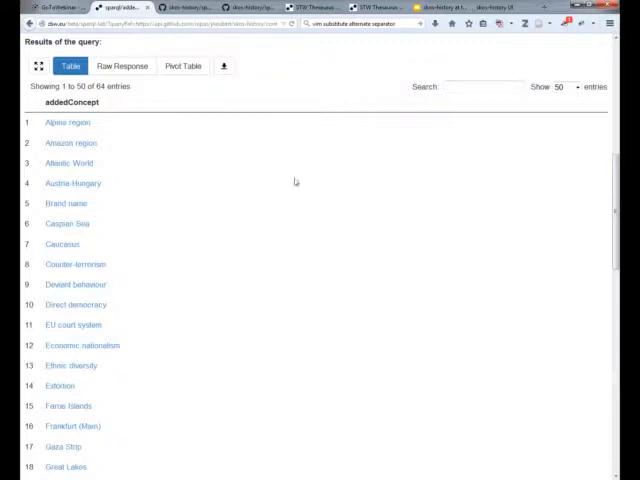
mouse_move(363, 124)
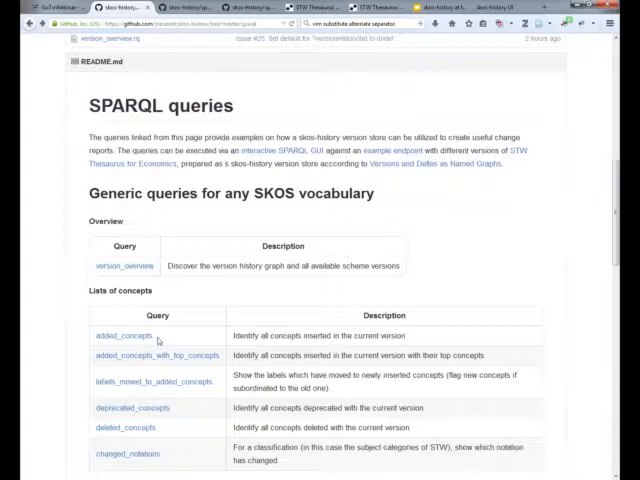
mouse_move(485, 260)
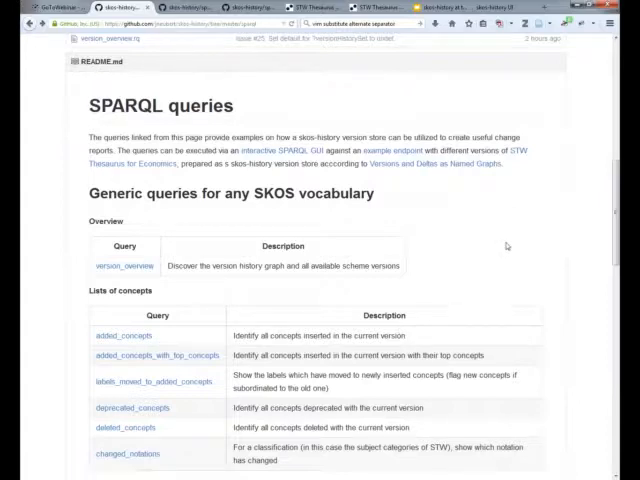
Step: Scroll the SPARQL queries README past the generic queries to the aggregated per-version count queries
scroll(down, 3)
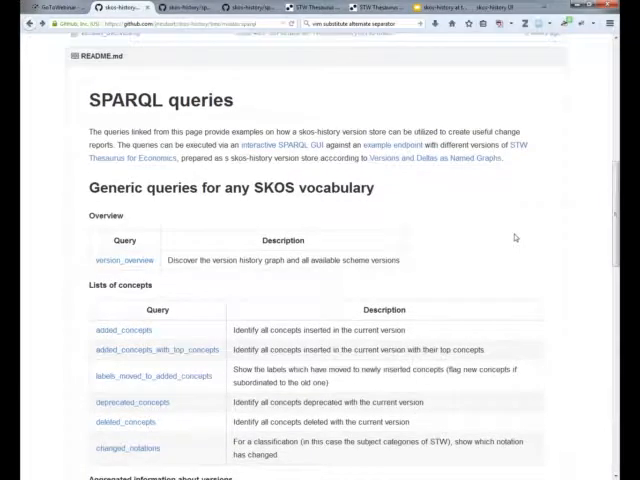
scroll(down, 3)
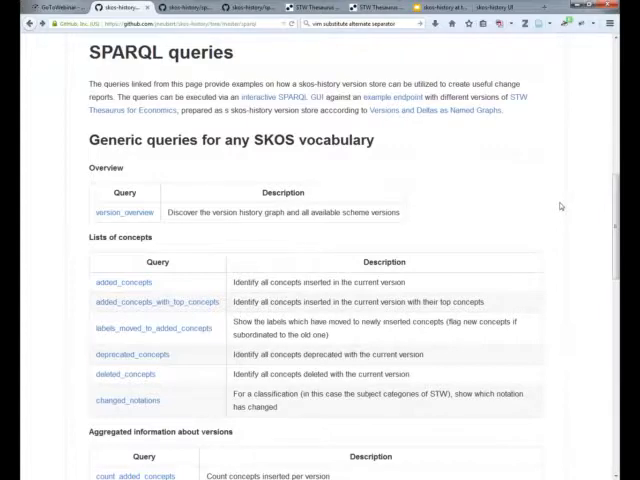
mouse_move(594, 215)
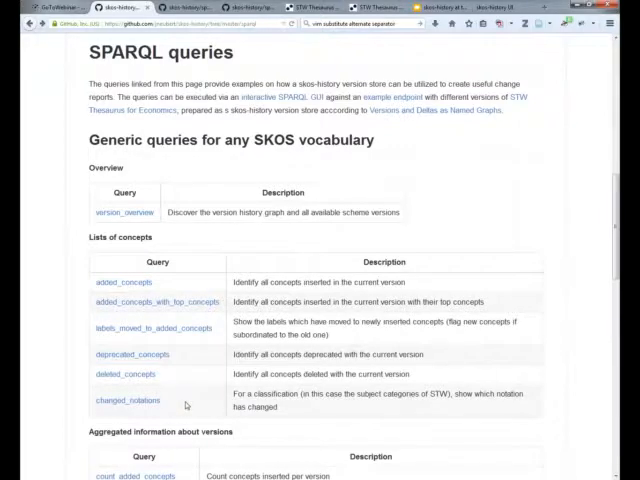
mouse_move(184, 407)
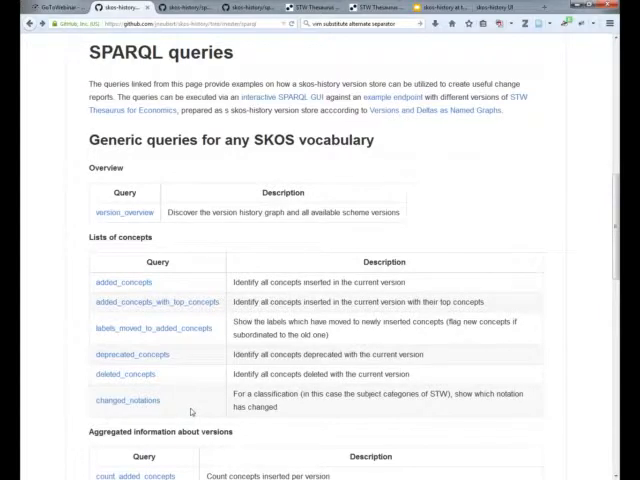
mouse_move(184, 411)
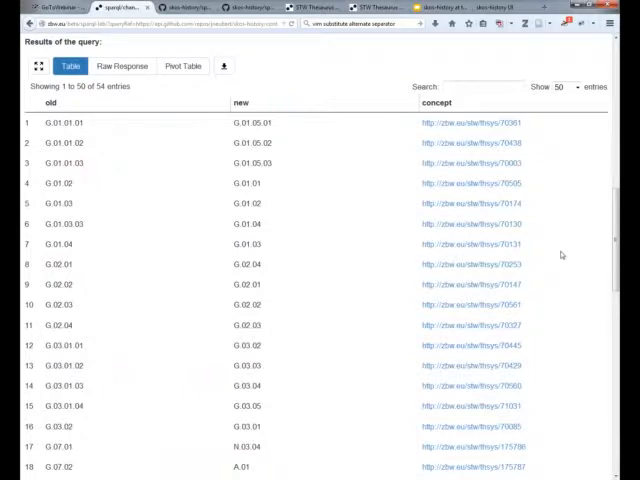
mouse_move(580, 162)
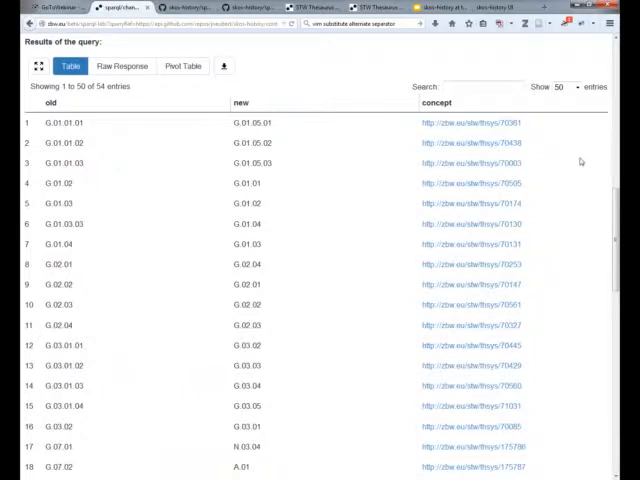
mouse_move(582, 165)
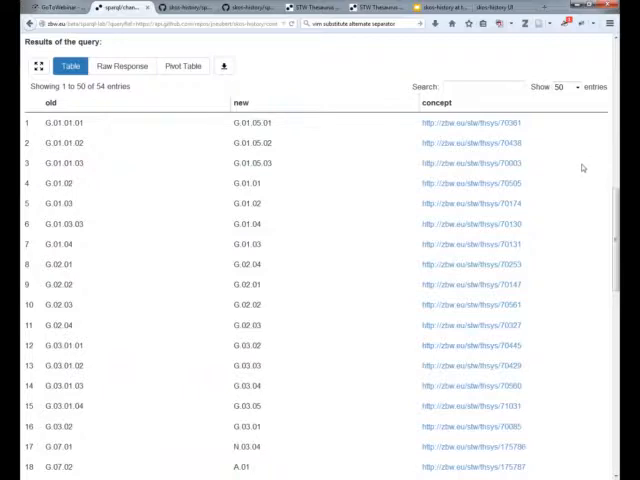
mouse_move(587, 170)
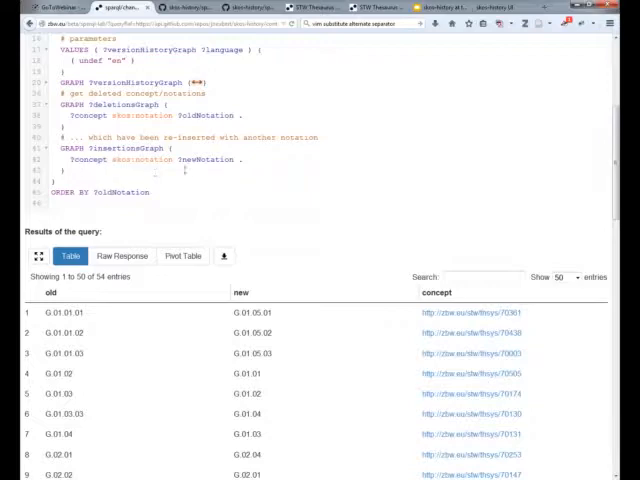
mouse_move(283, 189)
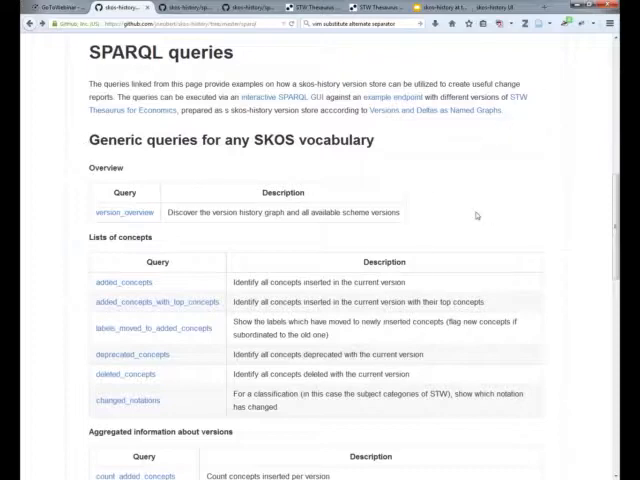
mouse_move(263, 355)
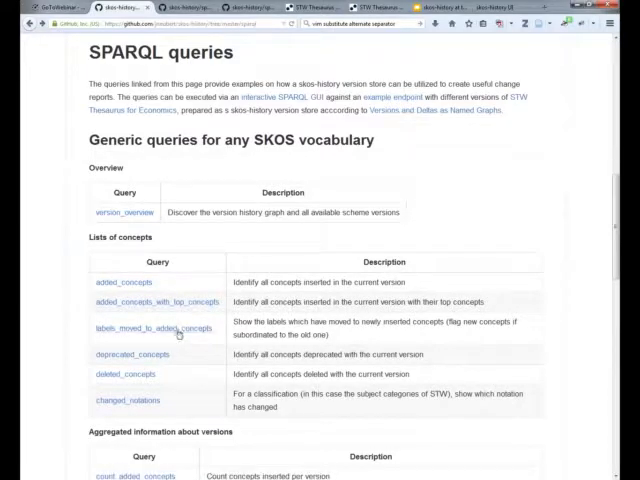
mouse_move(160, 328)
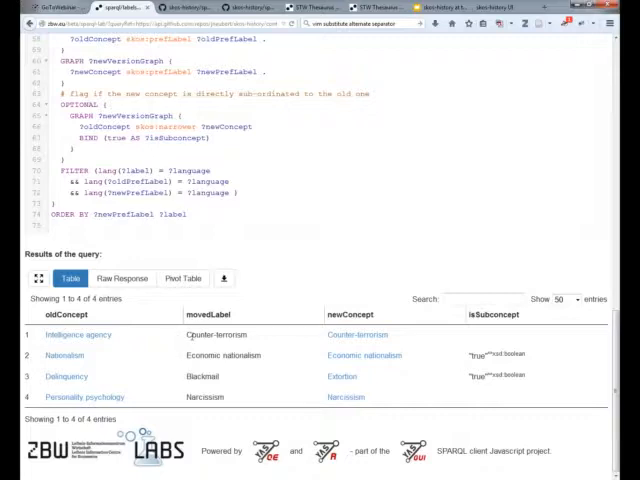
mouse_move(110, 347)
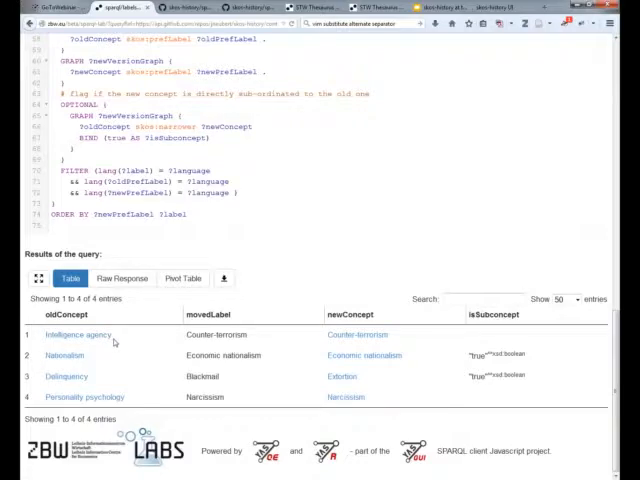
mouse_move(347, 345)
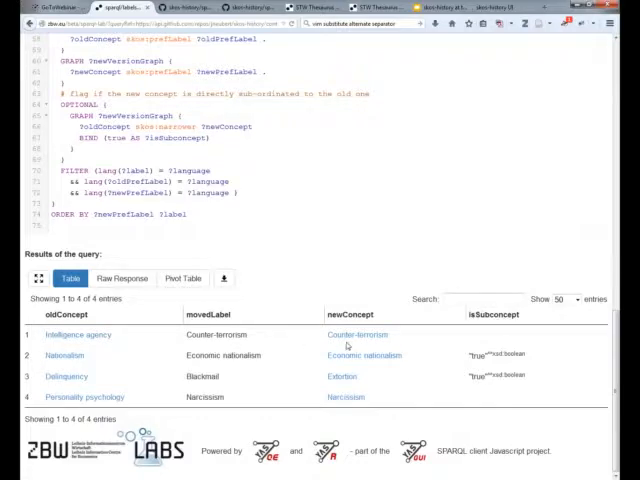
mouse_move(345, 345)
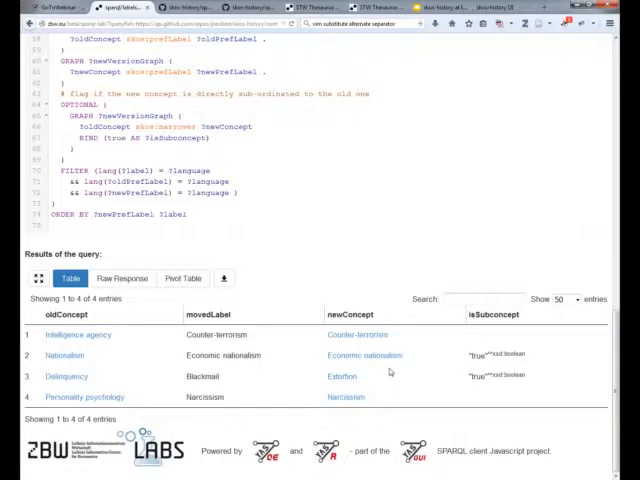
mouse_move(375, 368)
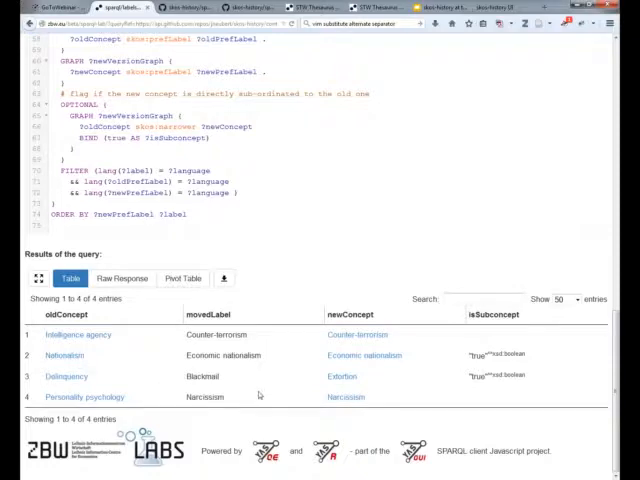
mouse_move(256, 379)
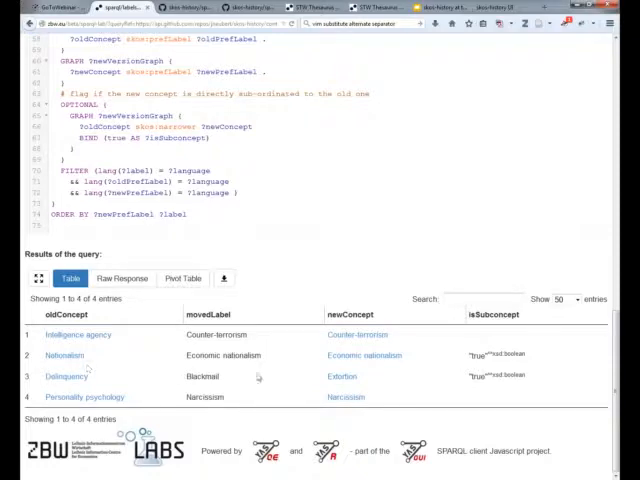
mouse_move(356, 371)
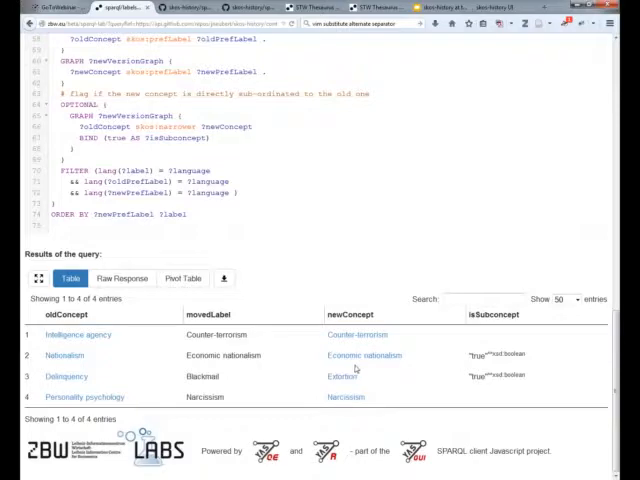
mouse_move(490, 374)
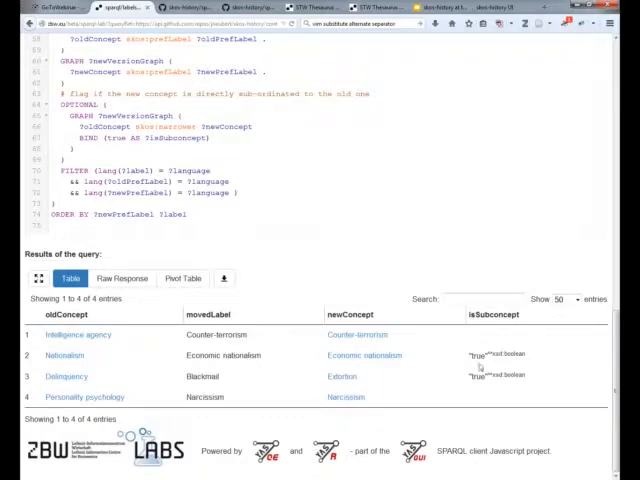
mouse_move(409, 392)
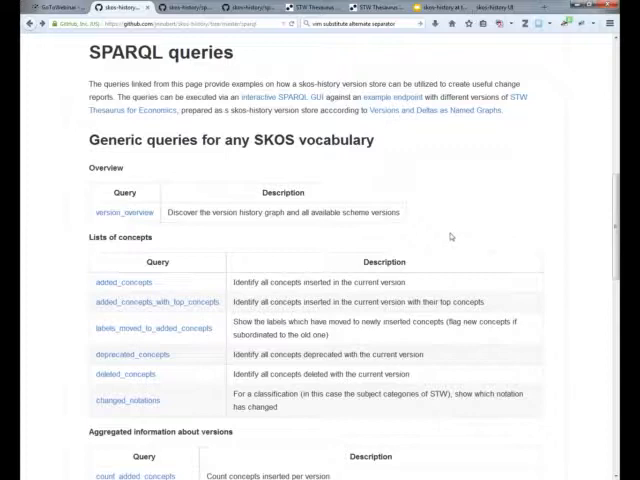
Step: Scroll the README through the history, technical background, SKOS-XL and dataset-specific queries sections
scroll(down, 3)
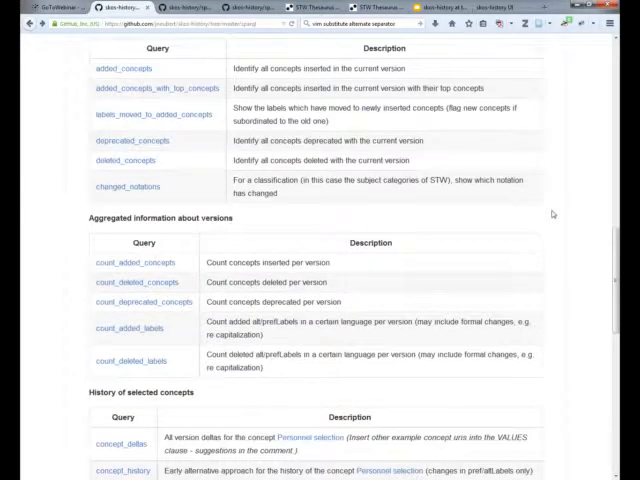
scroll(down, 3)
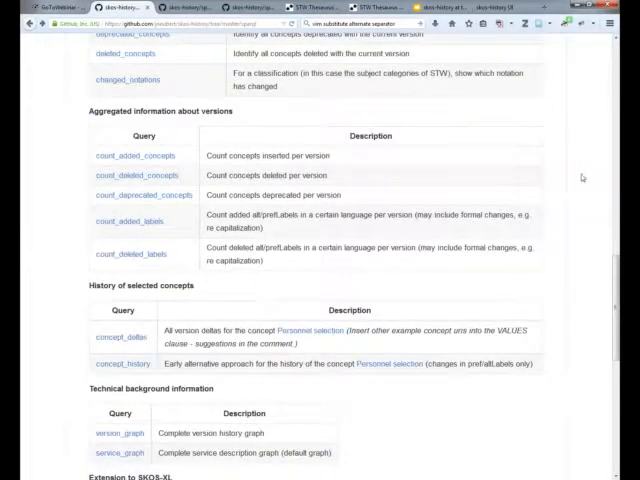
scroll(down, 3)
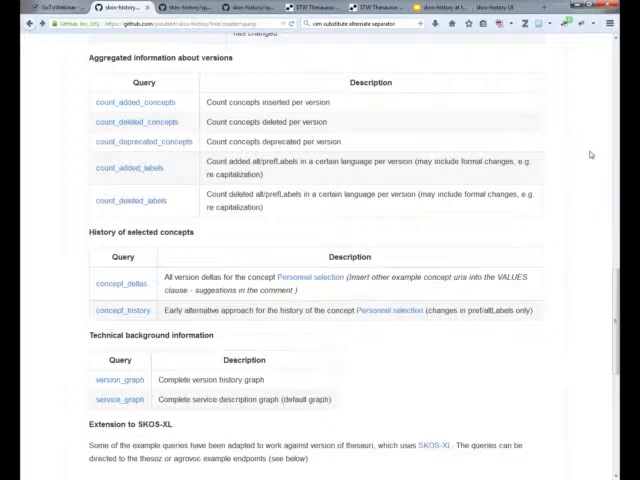
scroll(down, 3)
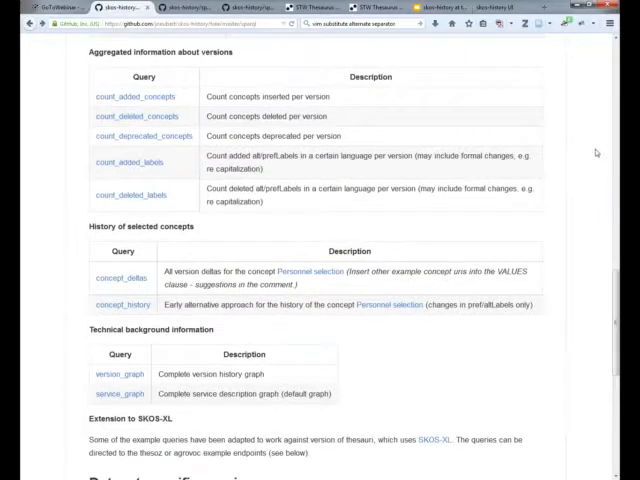
scroll(down, 3)
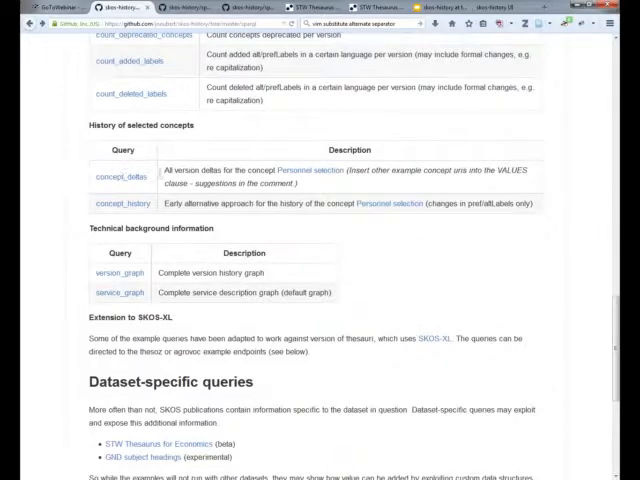
mouse_move(122, 179)
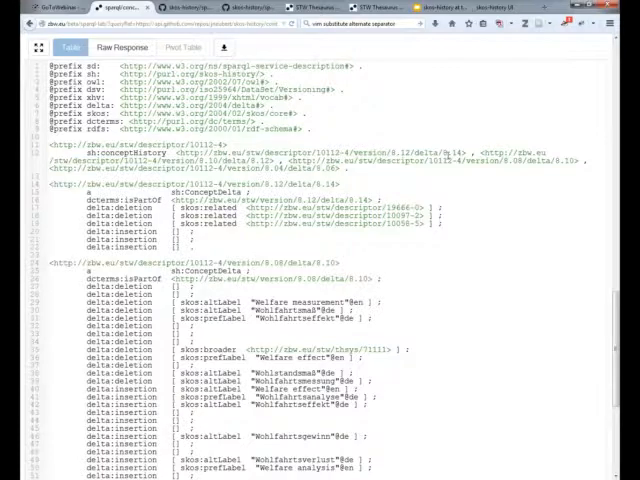
Step: Scroll through the Turtle deltas of inserted and deleted labels for descriptor 10112-4
scroll(down, 3)
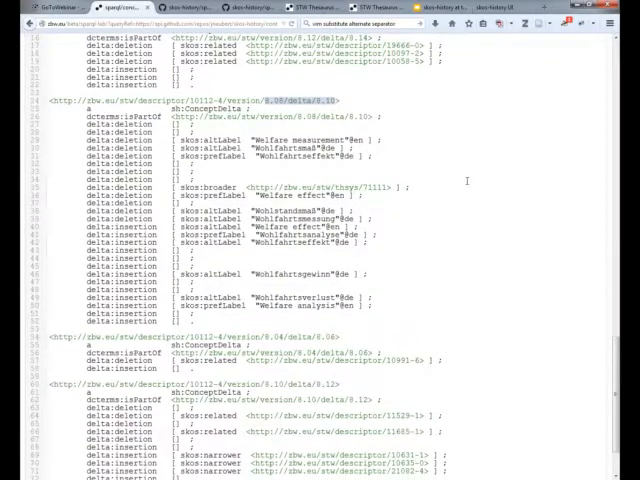
scroll(down, 3)
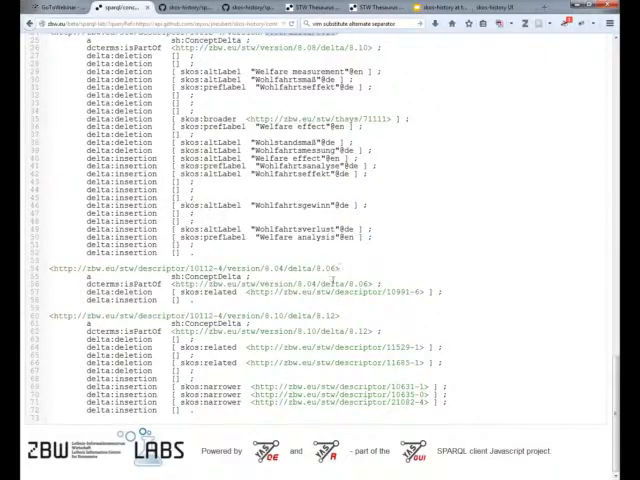
mouse_move(247, 304)
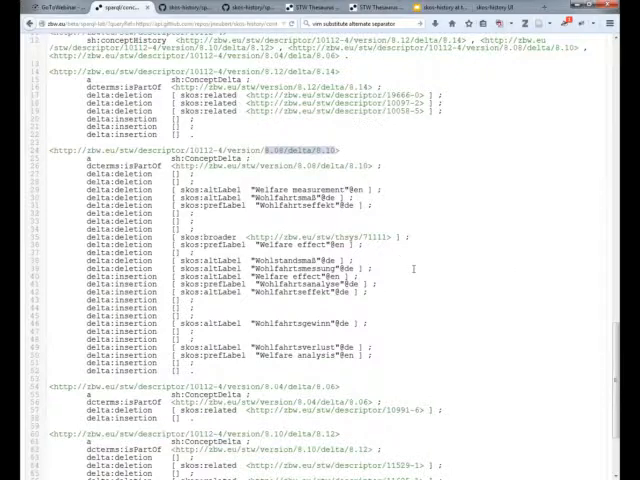
mouse_move(413, 268)
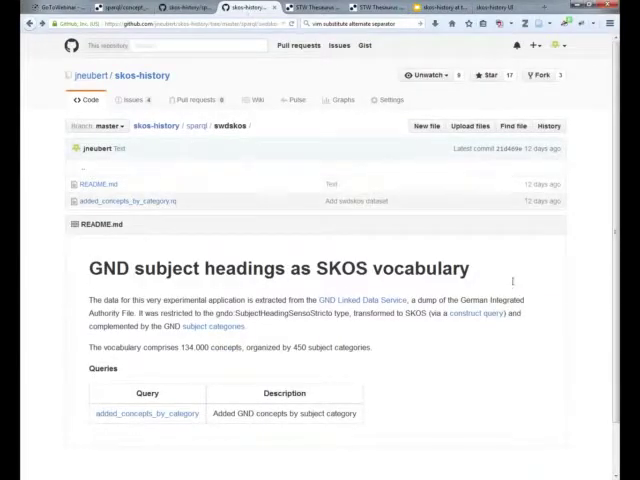
mouse_move(549, 312)
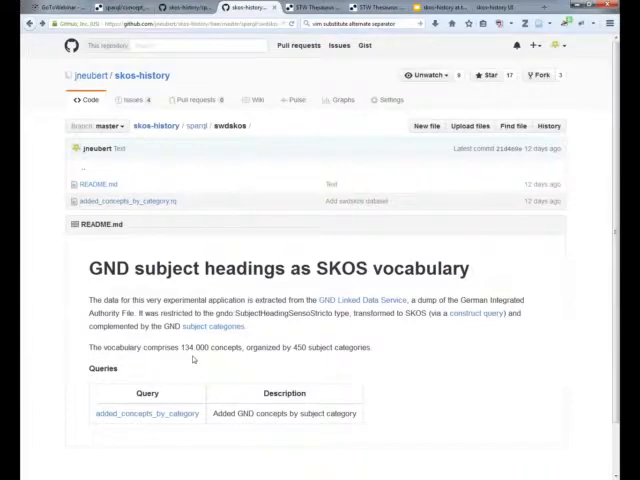
mouse_move(238, 372)
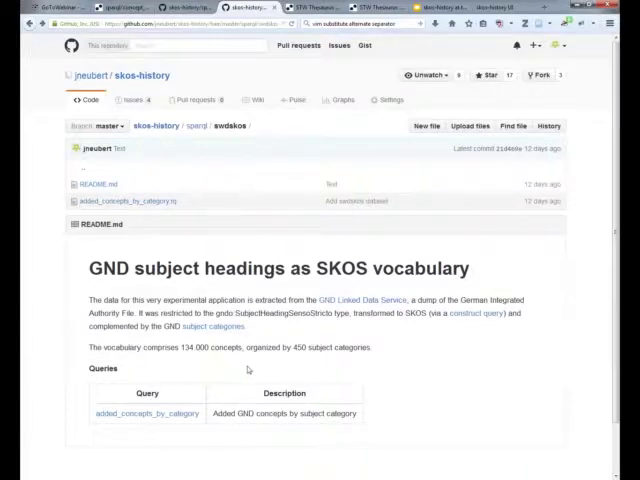
mouse_move(259, 372)
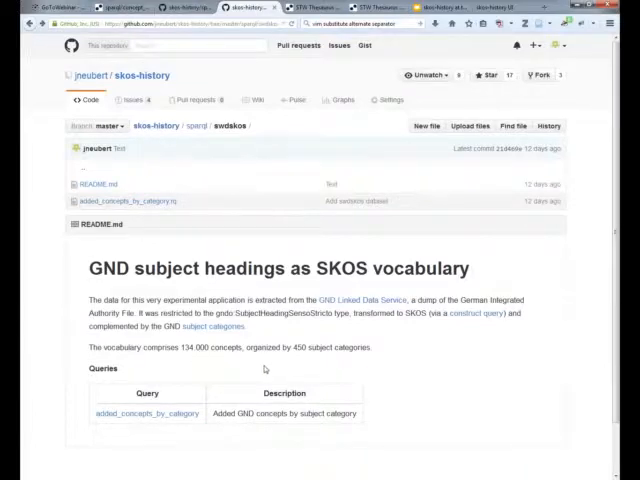
mouse_move(285, 366)
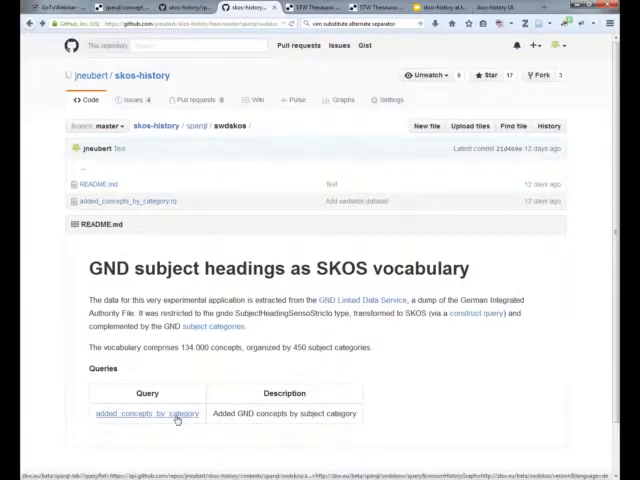
Step: Run added_concepts_by_category, highlight gndo:gndSubjectCategory, and review the 736 results
click(129, 414)
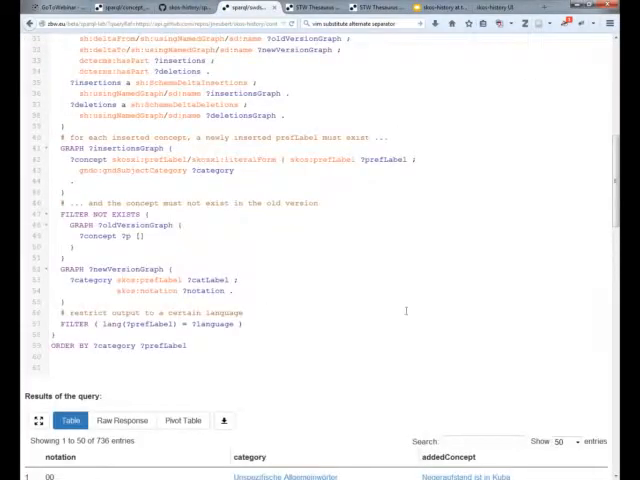
scroll(up, 3)
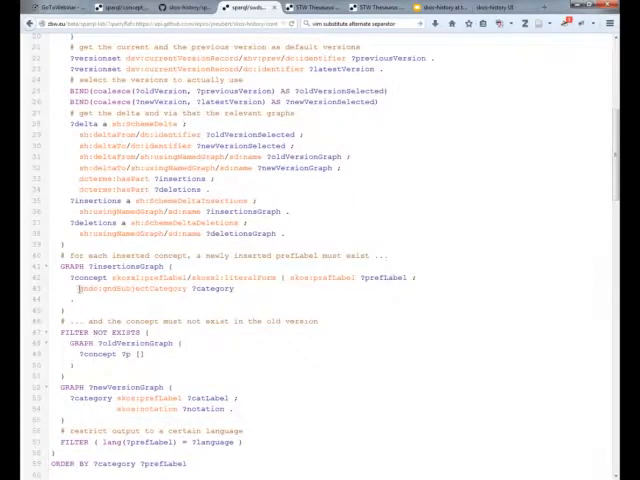
double_click(135, 289)
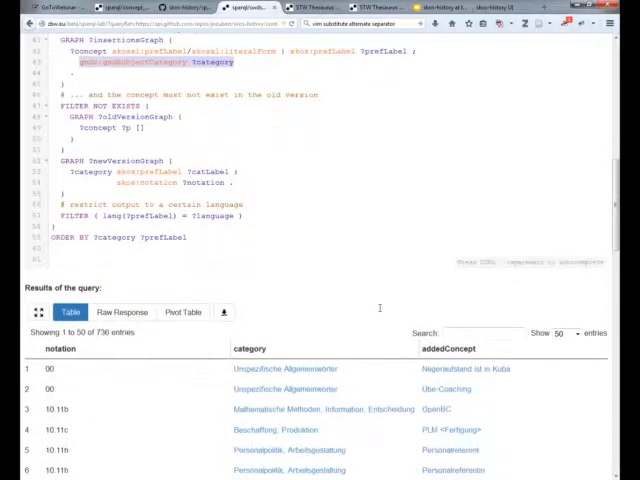
scroll(down, 3)
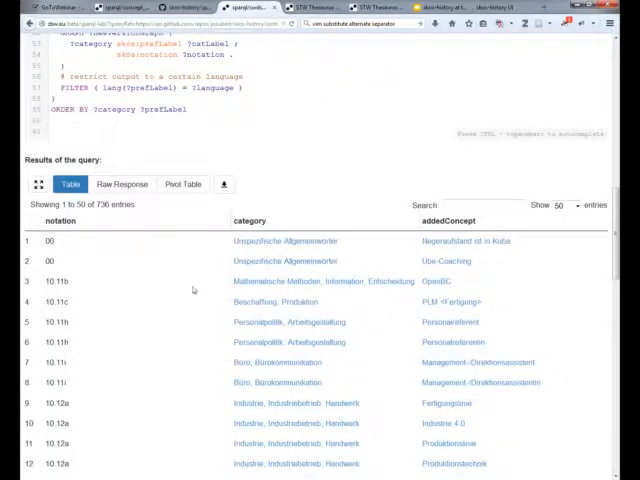
mouse_move(199, 242)
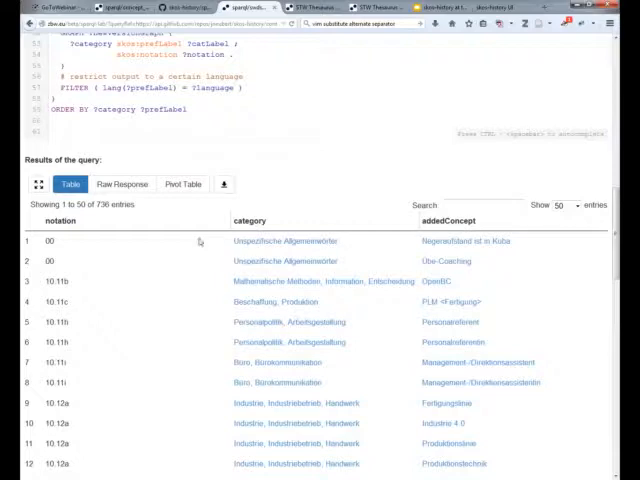
mouse_move(163, 212)
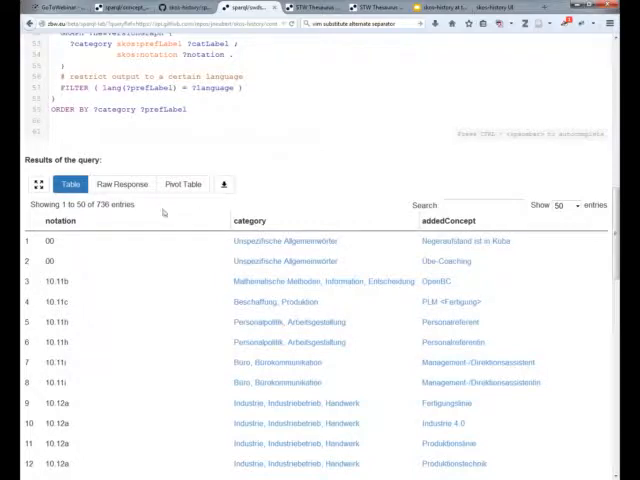
mouse_move(98, 212)
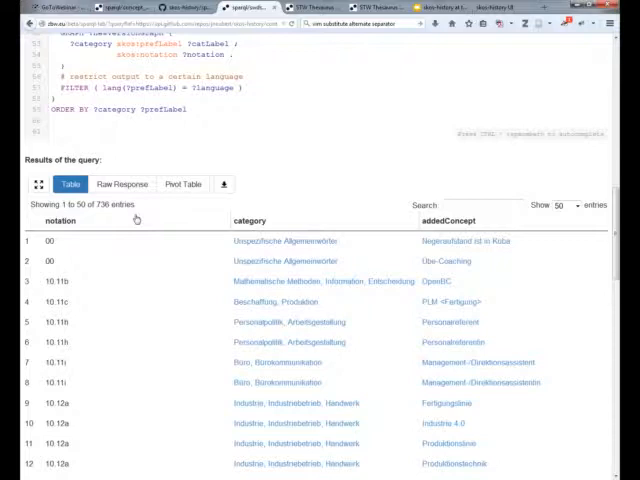
mouse_move(148, 184)
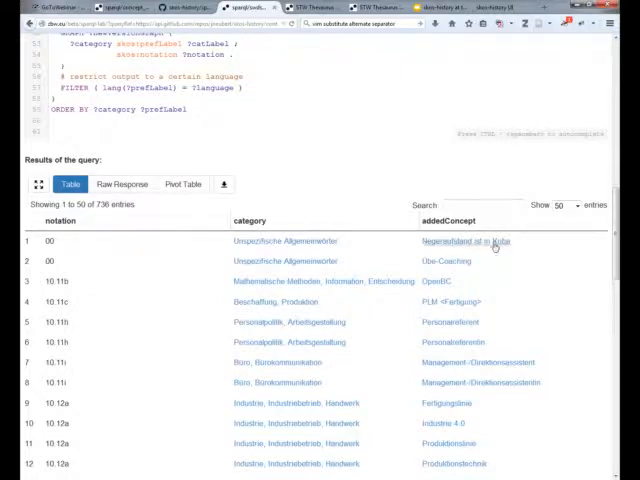
mouse_move(502, 170)
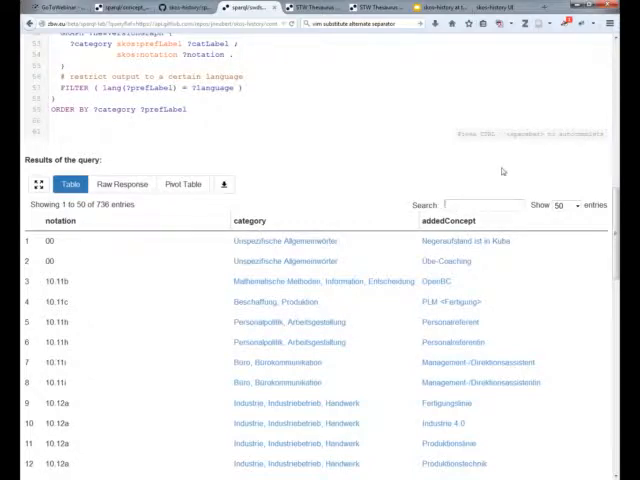
Step: Filter results to notations starting with 12 (134 of 736) and scroll through them
text(12)
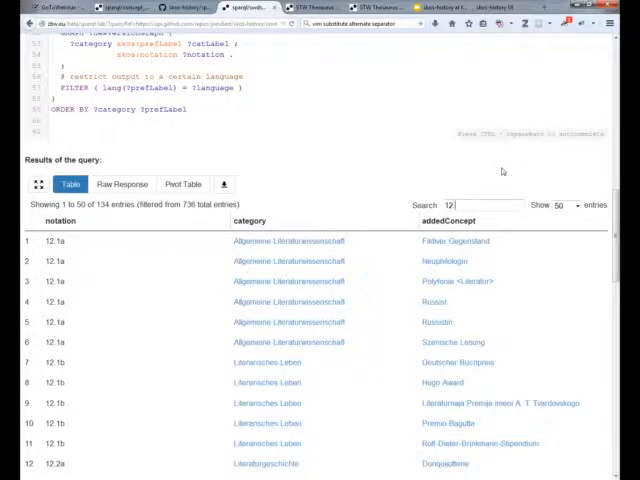
mouse_move(505, 167)
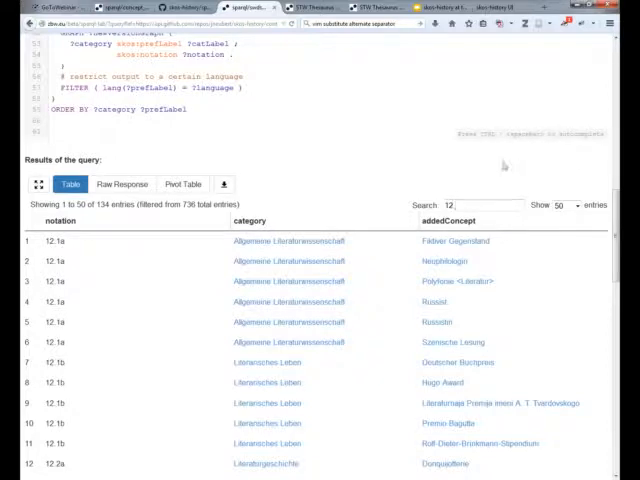
scroll(down, 3)
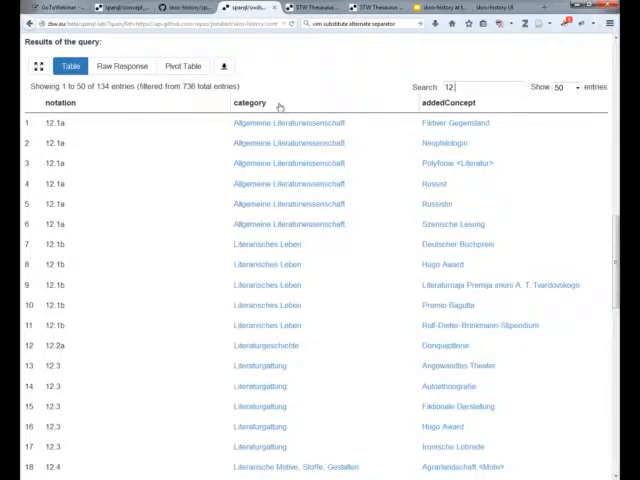
mouse_move(532, 122)
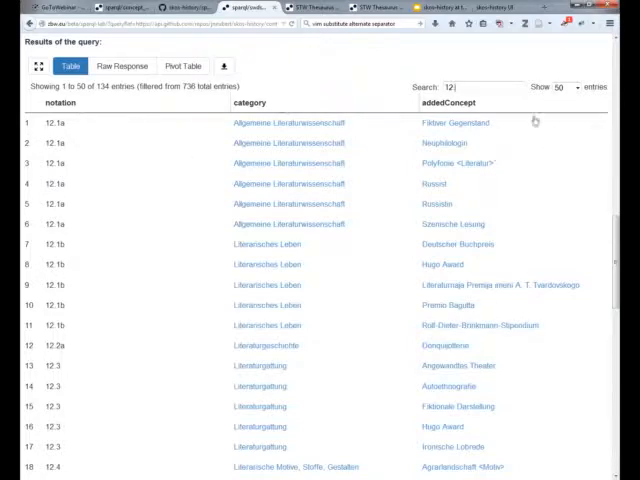
mouse_move(552, 124)
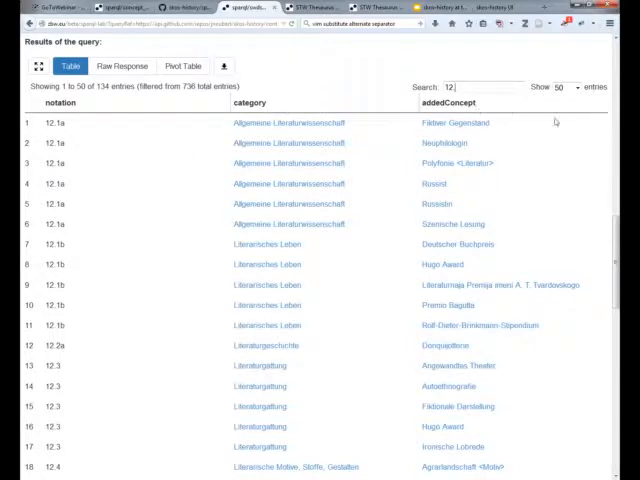
scroll(down, 3)
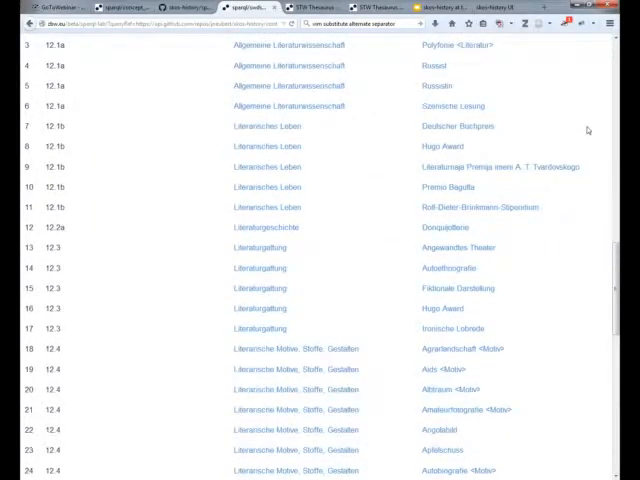
mouse_move(593, 128)
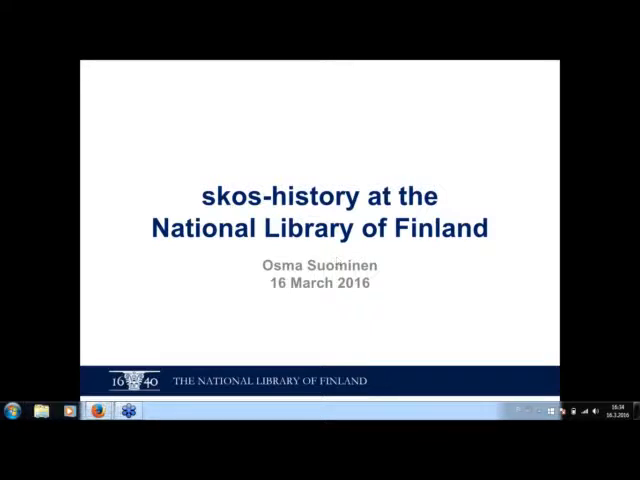
mouse_move(332, 262)
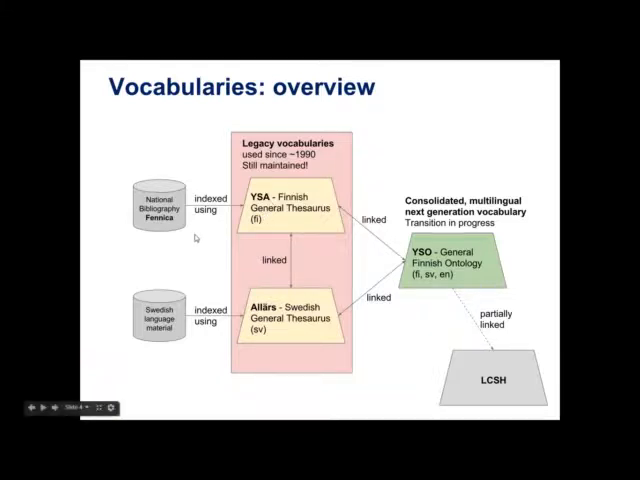
mouse_move(160, 235)
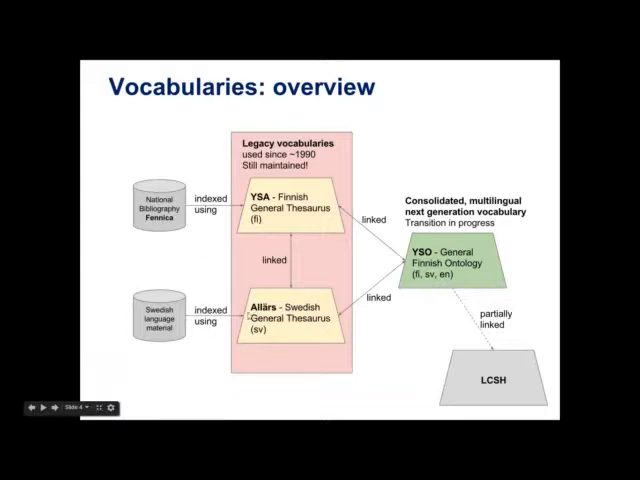
mouse_move(277, 338)
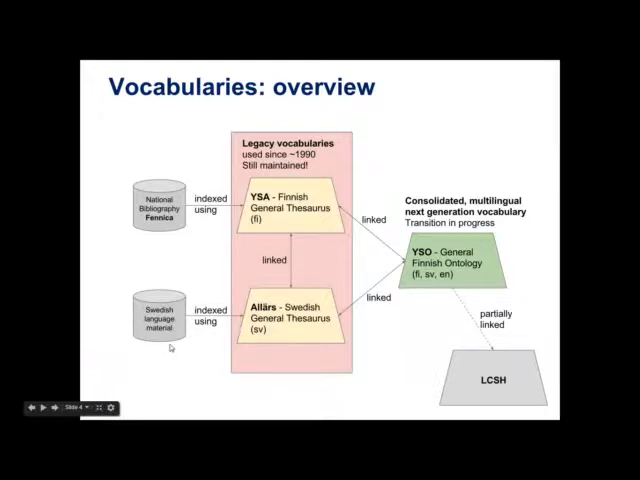
mouse_move(407, 320)
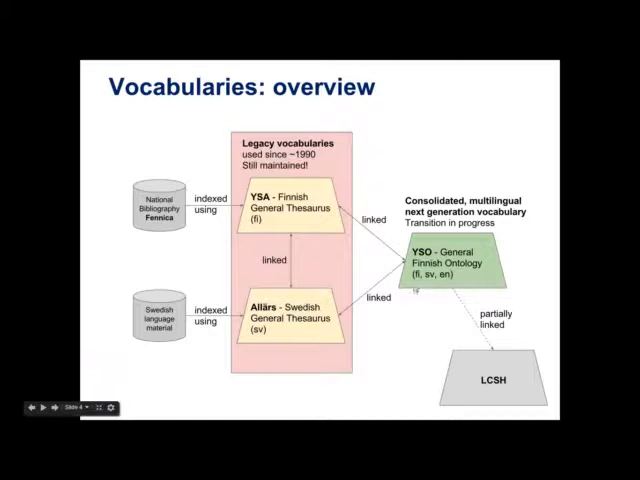
mouse_move(410, 320)
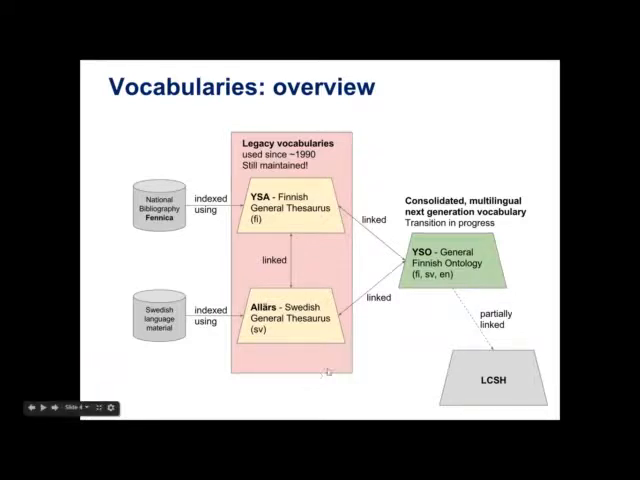
mouse_move(331, 373)
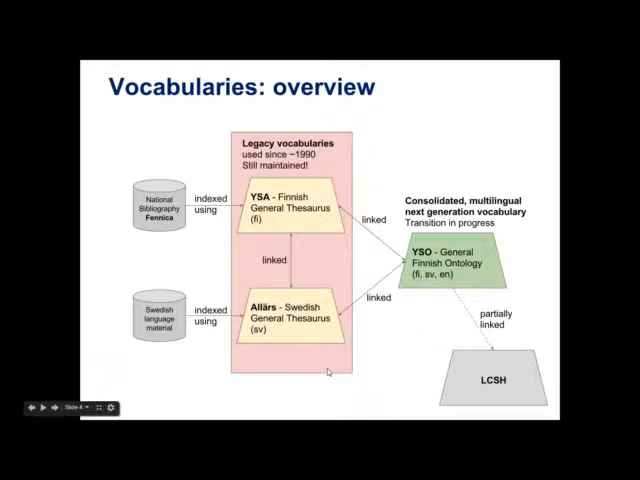
mouse_move(402, 297)
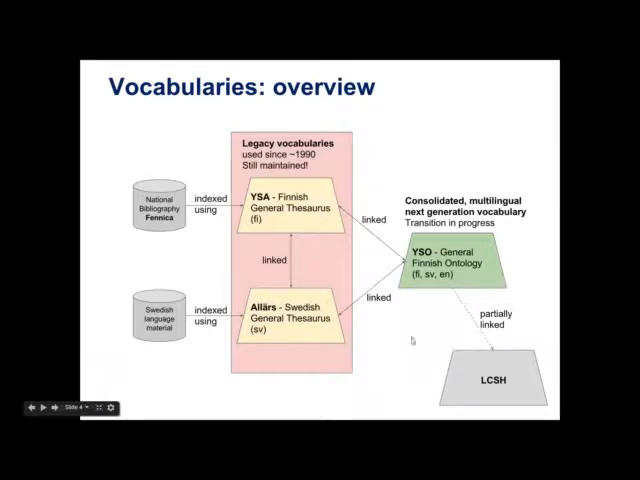
mouse_move(320, 280)
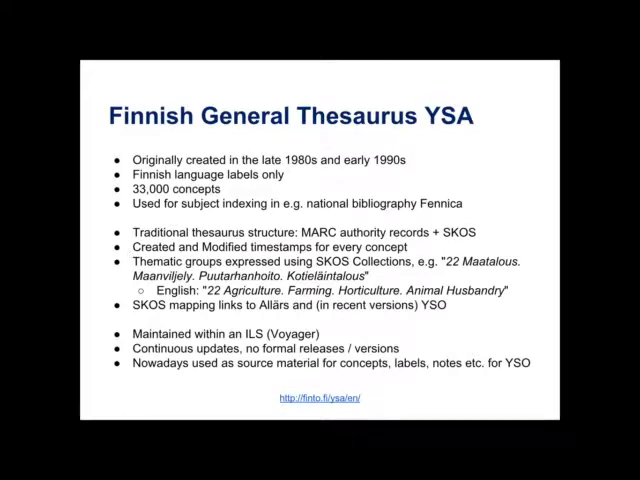
mouse_move(111, 262)
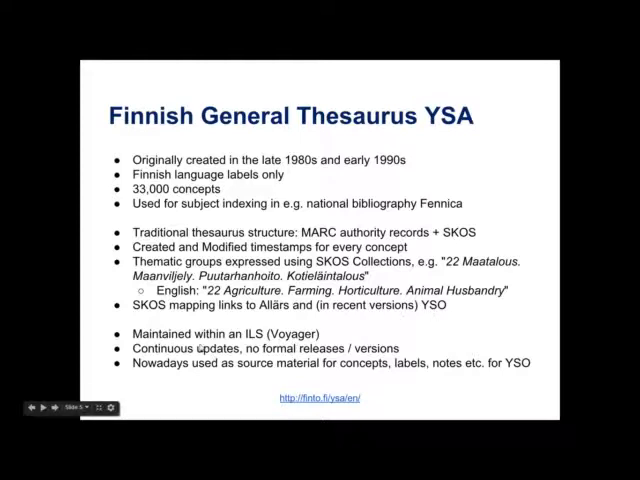
mouse_move(181, 378)
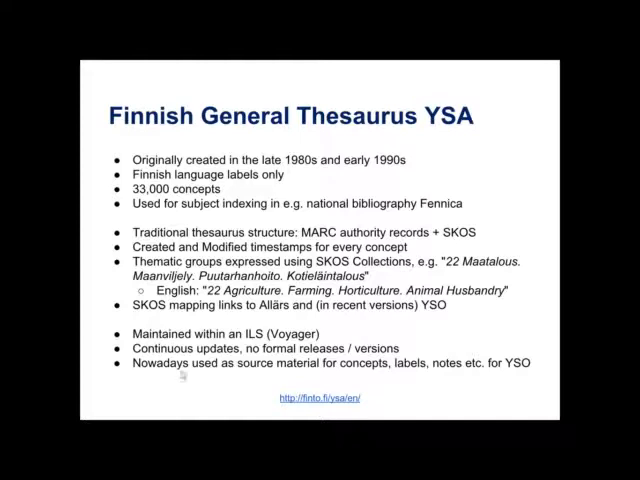
mouse_move(181, 379)
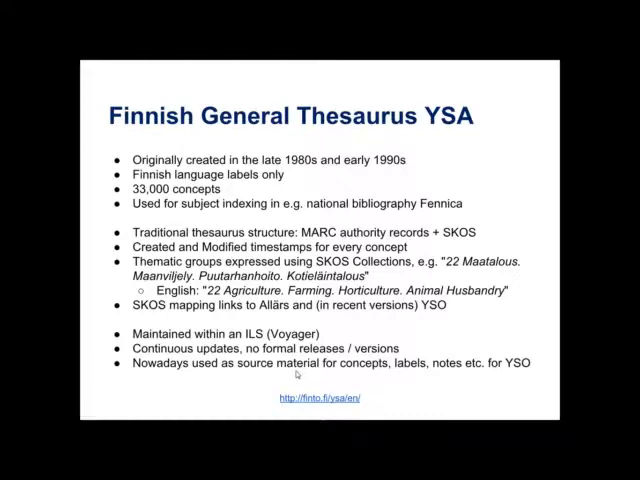
Step: Advance from the YSA slide to the 'Allärs, general thesaurus in Swedish' slide
key(Right)
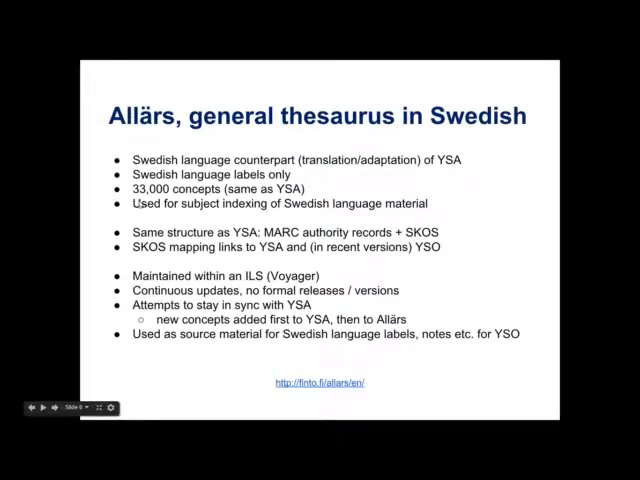
mouse_move(135, 220)
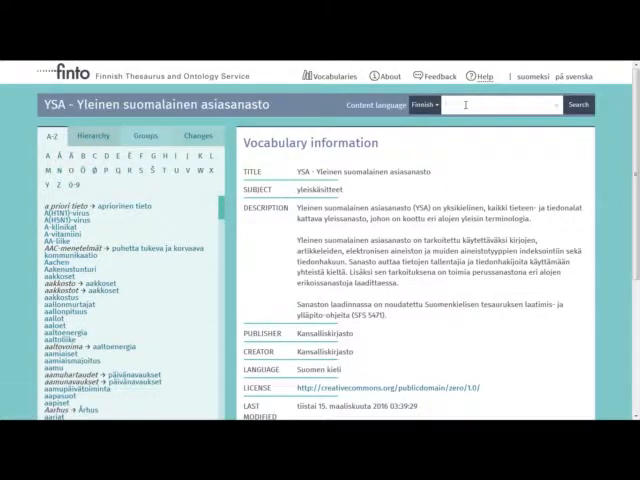
Step: Search 'semant', open YSA's semantiikka, and follow its Allärs exact match 'semantik'
text(semantiikka)
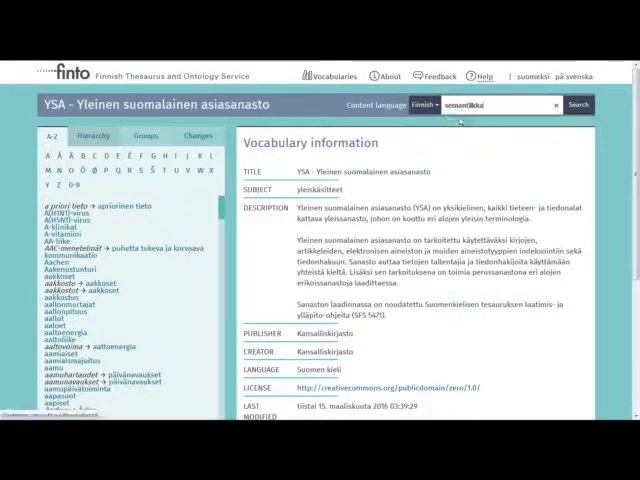
click(581, 105)
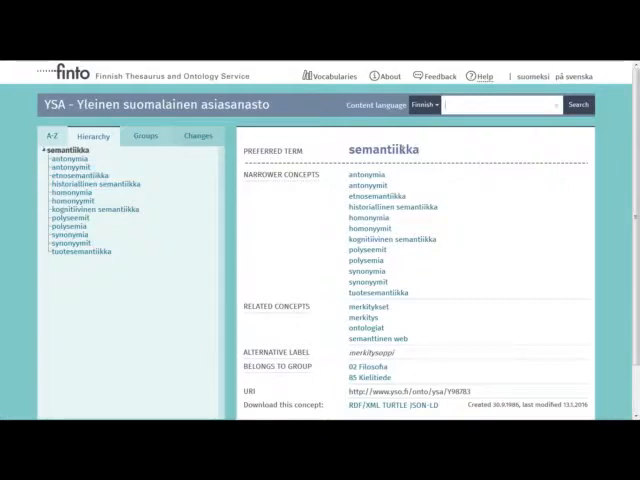
mouse_move(376, 186)
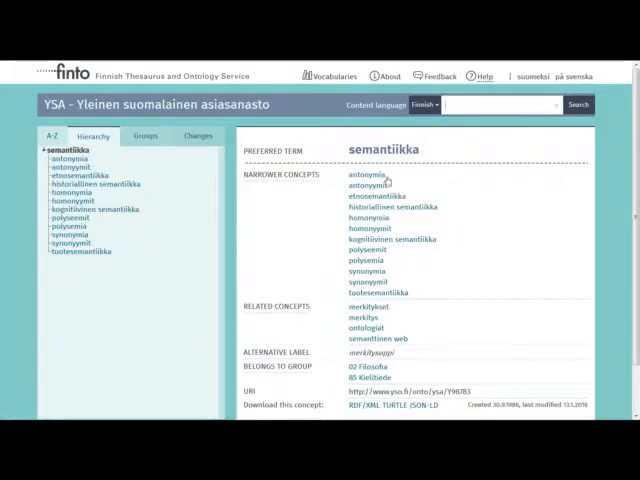
mouse_move(345, 185)
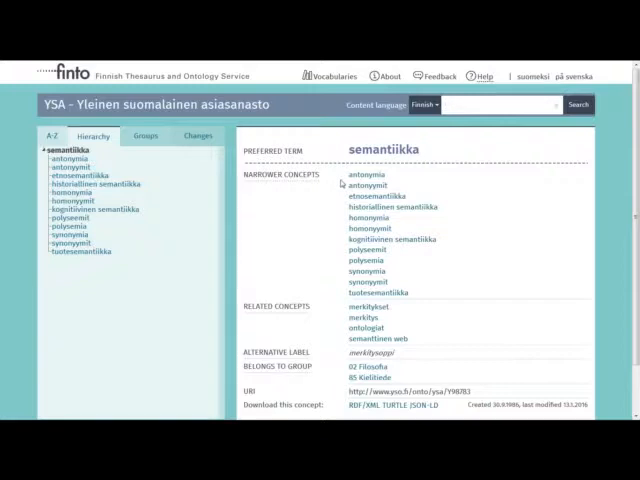
mouse_move(432, 196)
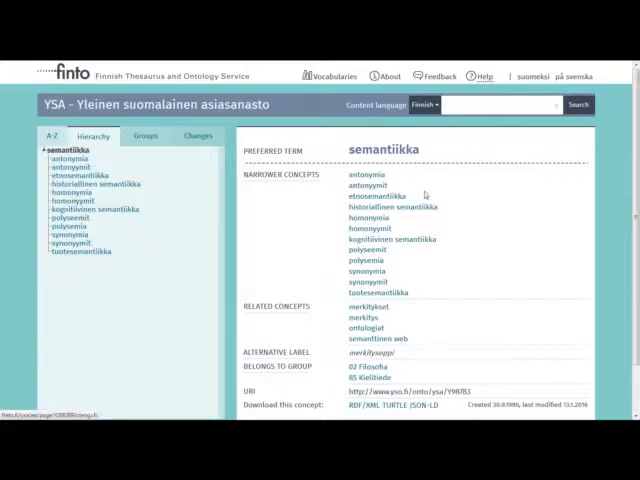
mouse_move(414, 238)
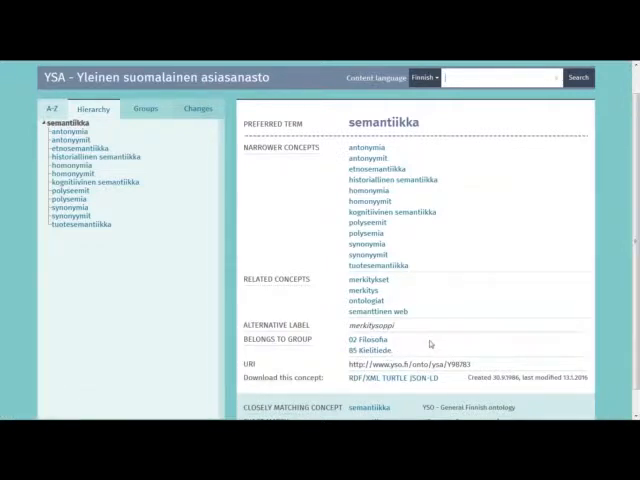
scroll(down, 3)
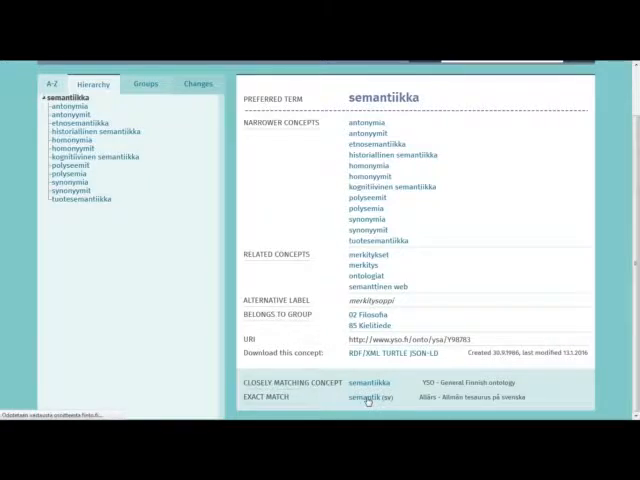
click(363, 396)
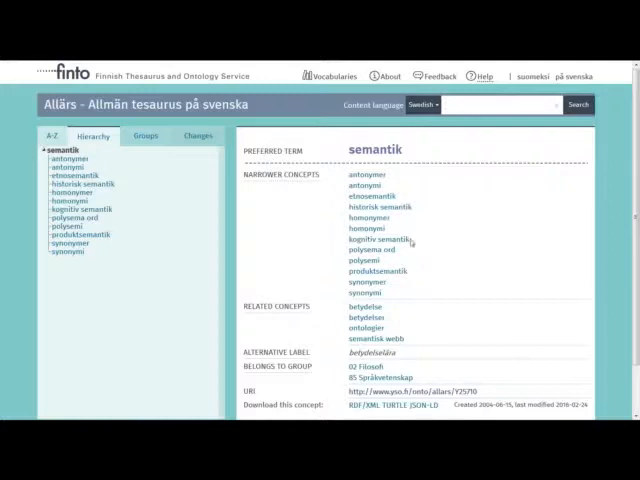
mouse_move(403, 319)
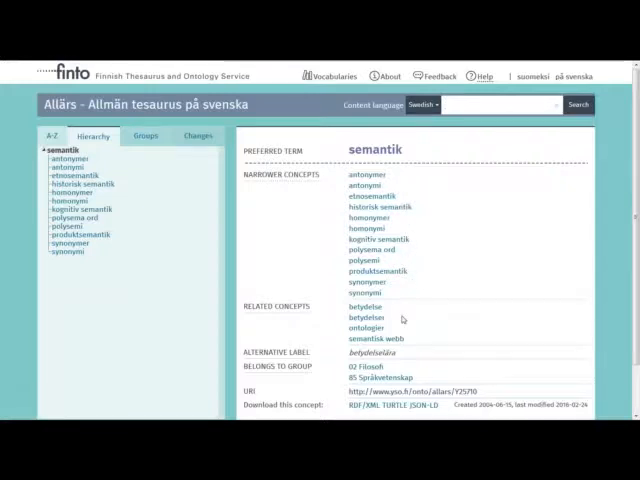
mouse_move(385, 318)
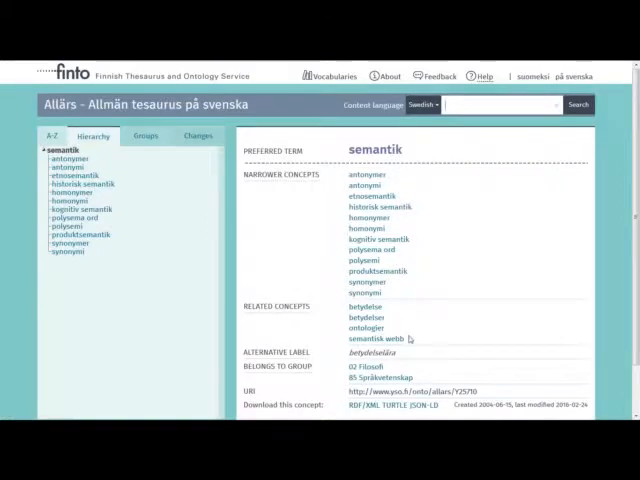
mouse_move(425, 337)
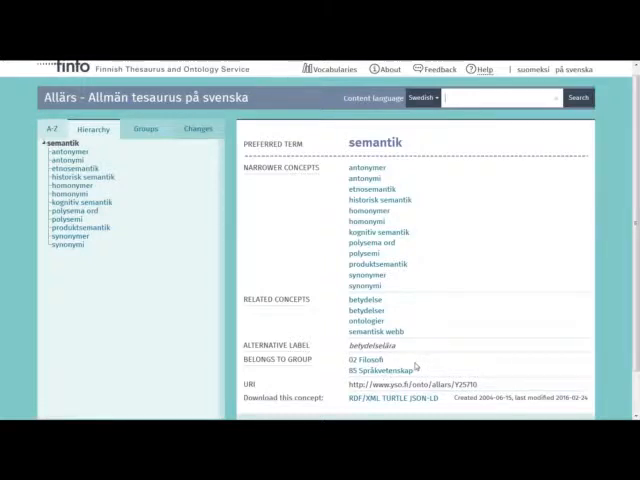
Step: Scroll the Allärs 'semantik' concept page down to its matching concepts and back up
scroll(down, 3)
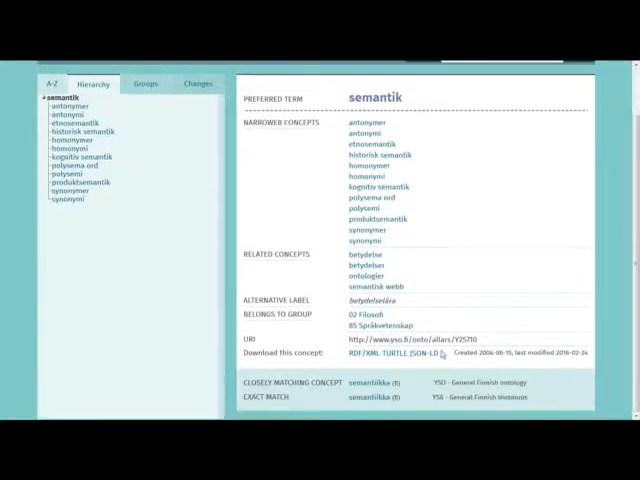
scroll(up, 3)
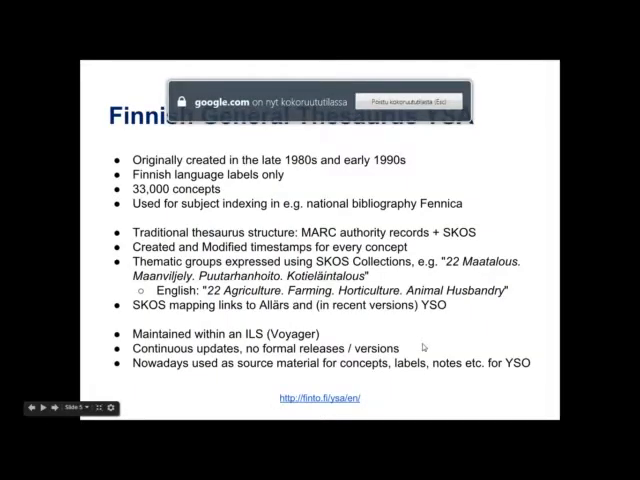
Step: Advance the slideshow through the Allärs slide to the 'General Finnish Ontology YSO' slide
click(42, 404)
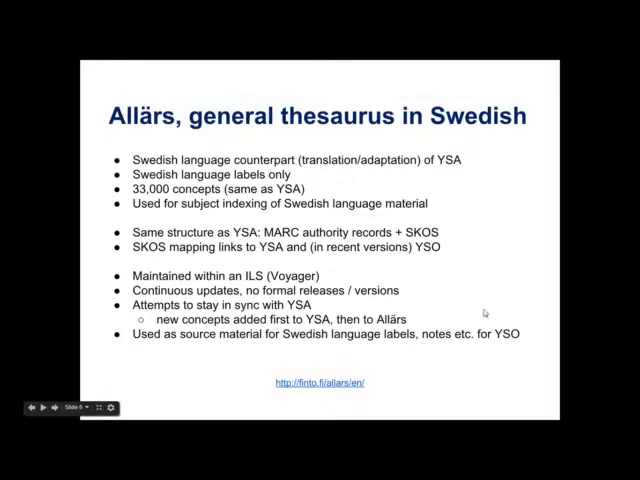
click(38, 408)
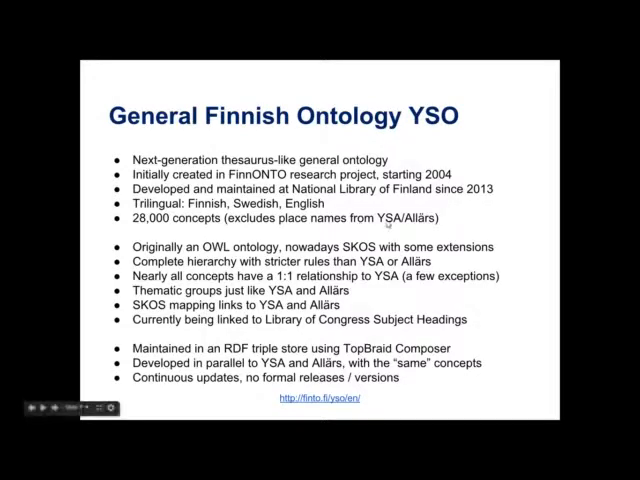
mouse_move(287, 238)
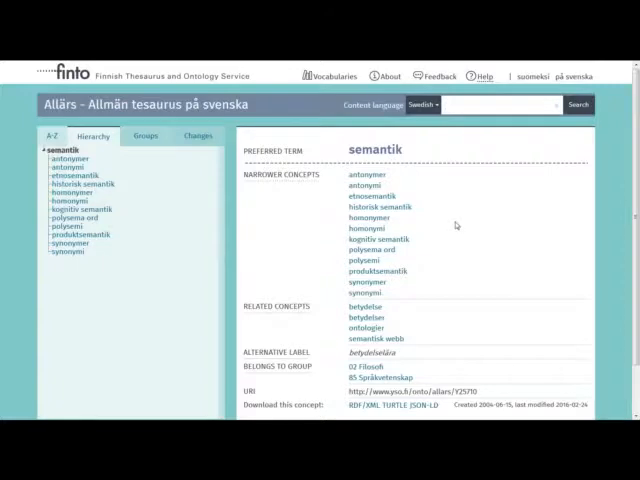
Step: Show the YSO 'semantics' concept in English and scroll to its LCSH close matches
scroll(down, 3)
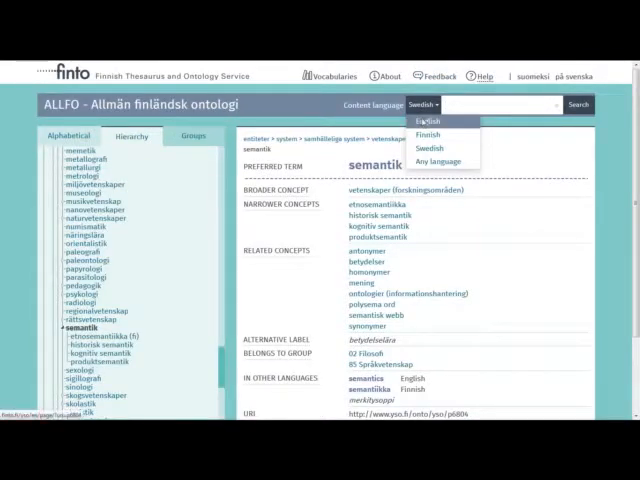
click(425, 120)
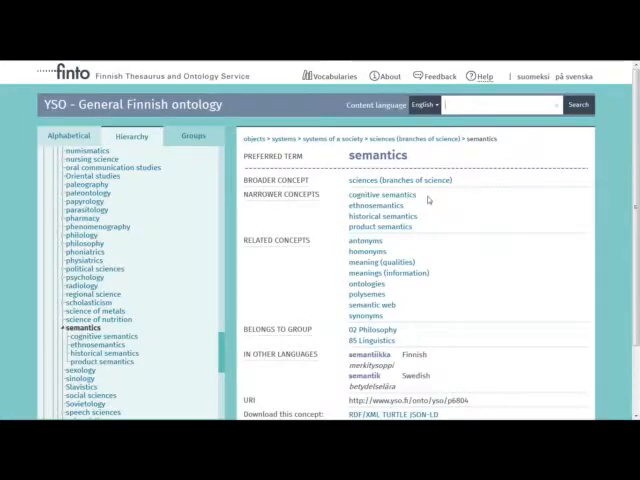
mouse_move(409, 197)
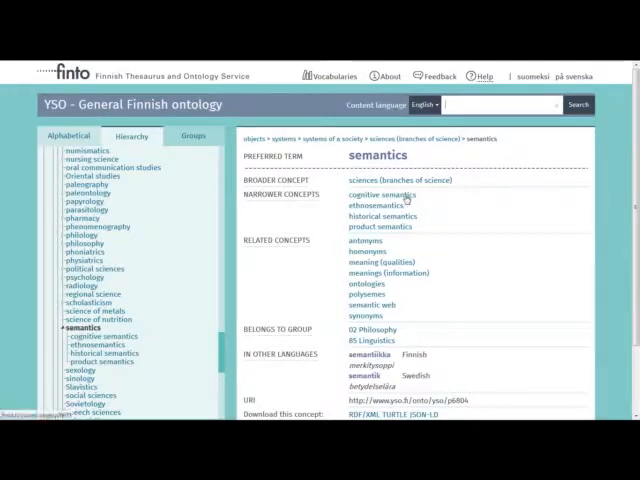
mouse_move(406, 230)
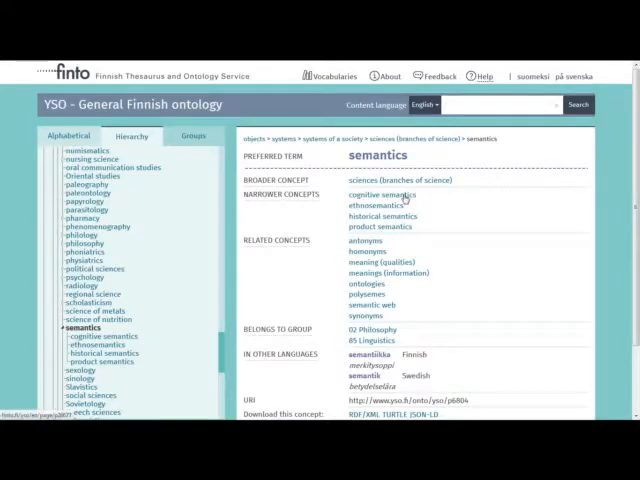
mouse_move(406, 253)
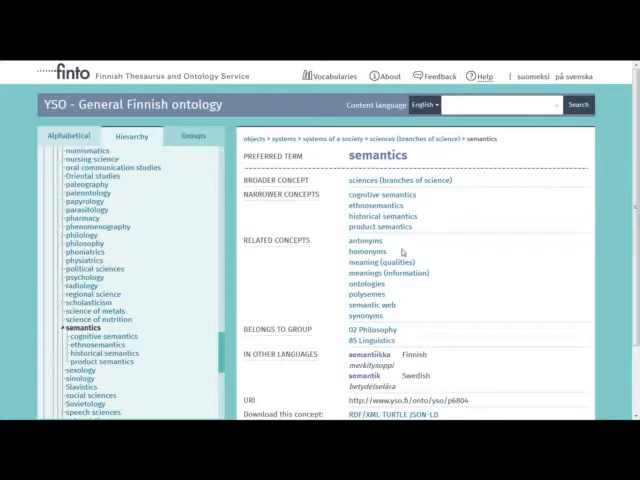
mouse_move(440, 266)
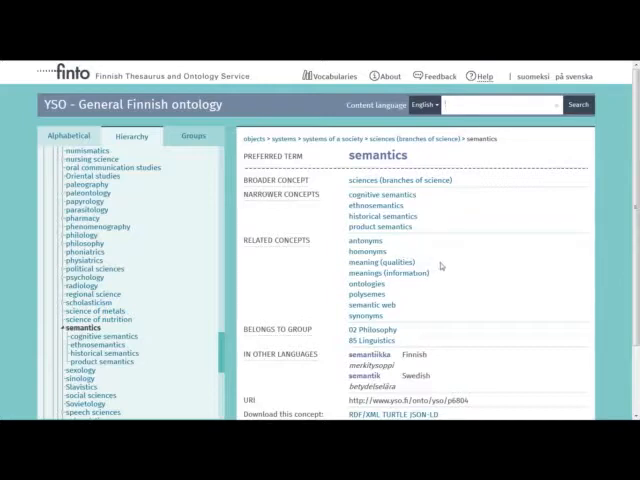
mouse_move(412, 254)
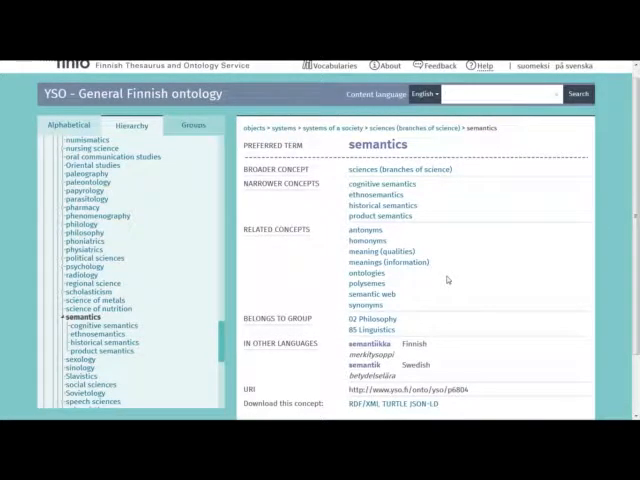
scroll(down, 3)
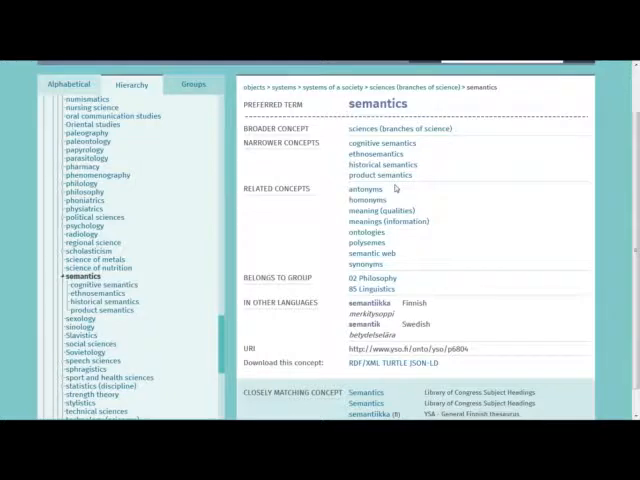
mouse_move(448, 256)
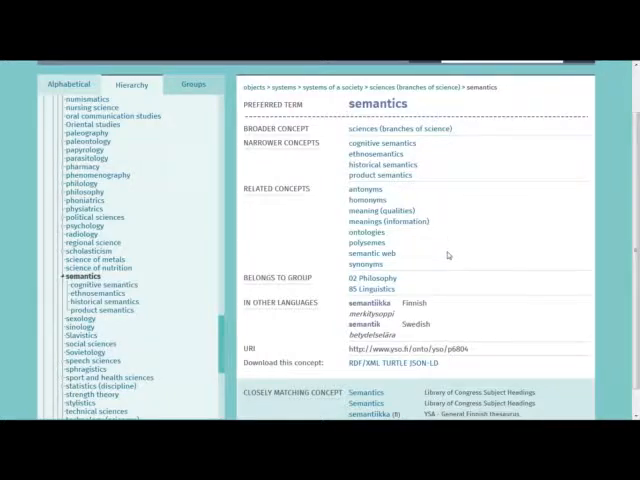
scroll(down, 3)
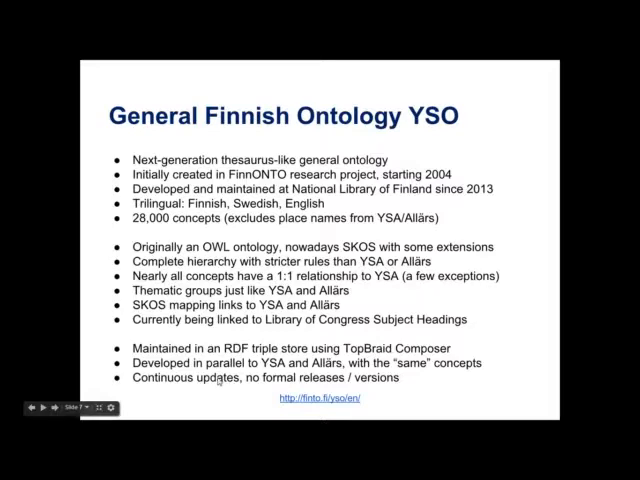
Step: Advance past 'Vocabularies: overview' to the 'Keeping Allärs in sync with YSA' slide
click(44, 407)
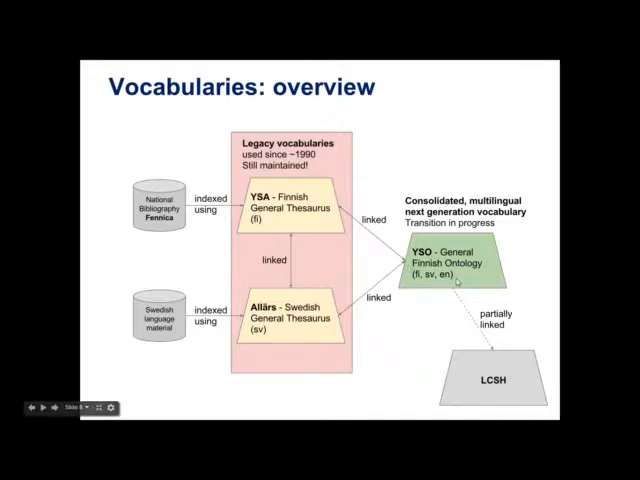
click(40, 409)
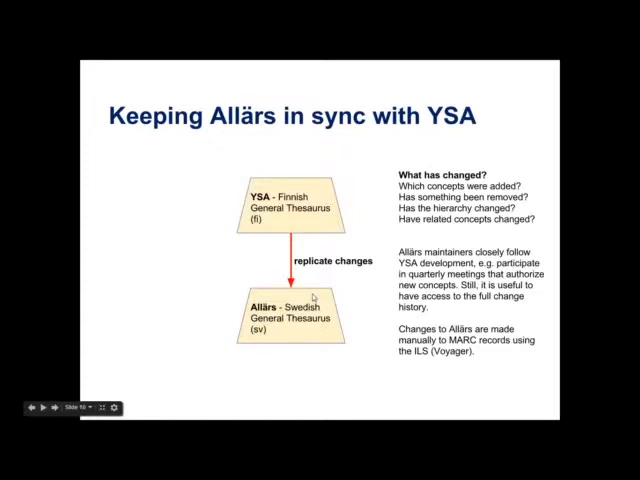
mouse_move(283, 184)
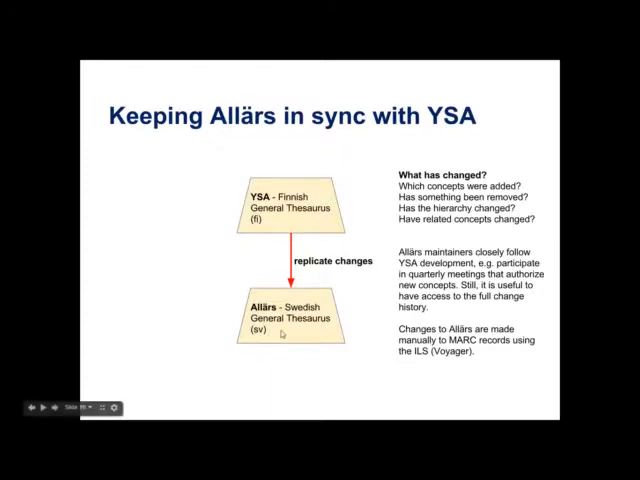
mouse_move(331, 273)
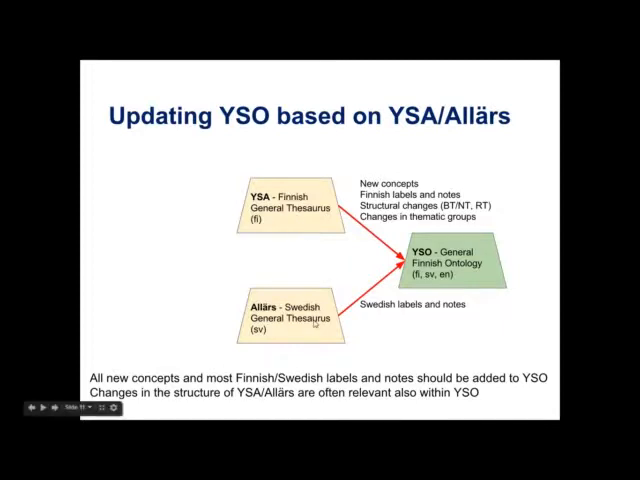
mouse_move(435, 318)
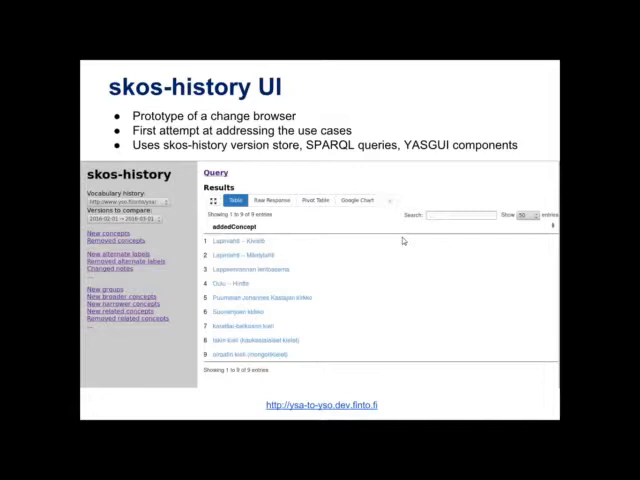
mouse_move(373, 249)
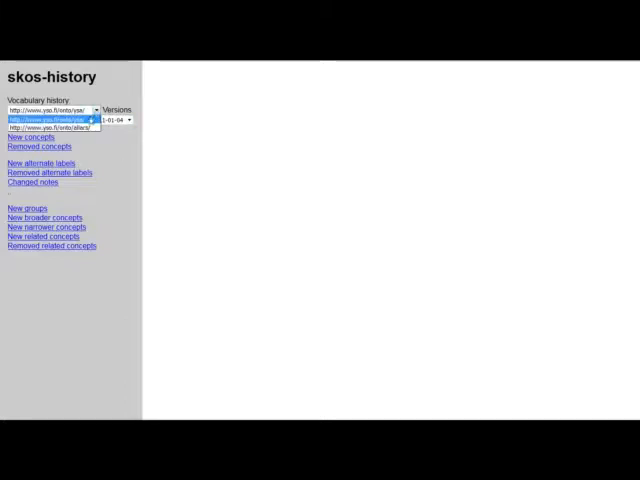
Step: Select the YSA vocabulary history and list its nine new concepts for 2016-02 to 2016-03
click(126, 119)
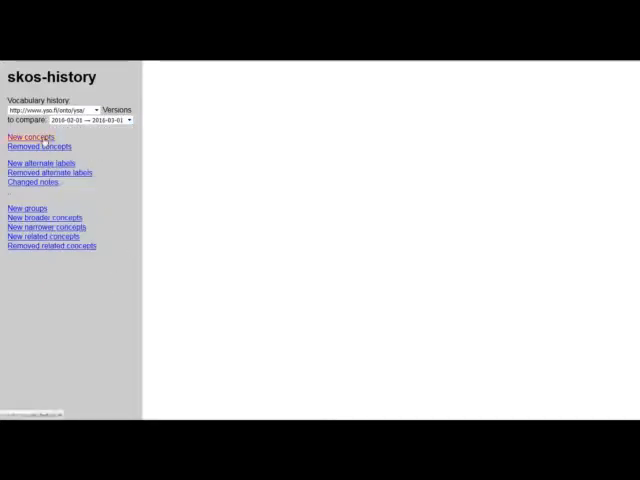
click(30, 137)
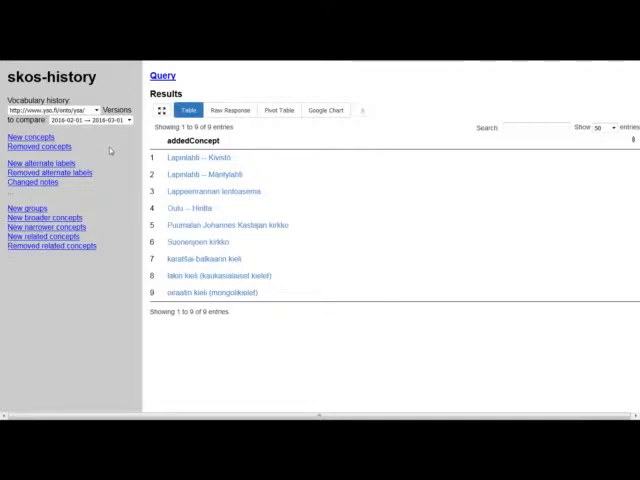
Step: List removed YSA concepts for versions 2016-02-01 to 2016-03-01, which returns none
click(40, 147)
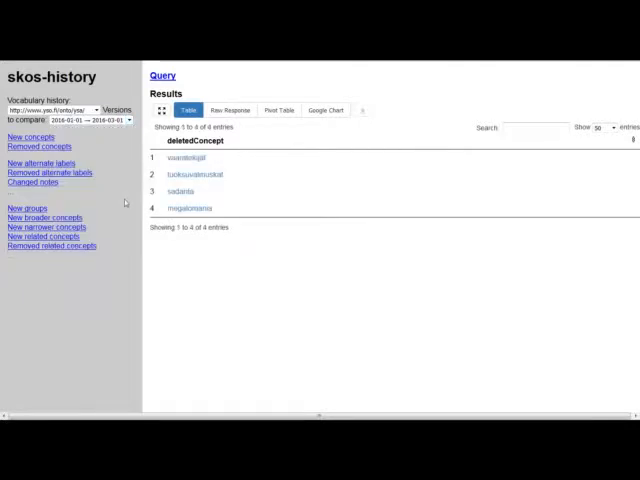
mouse_move(245, 196)
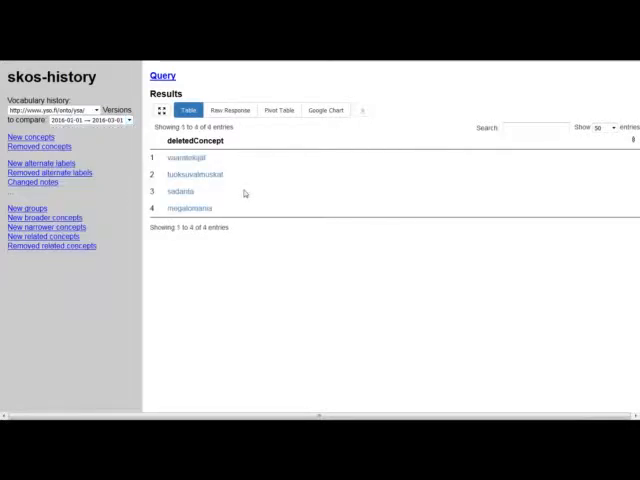
mouse_move(190, 208)
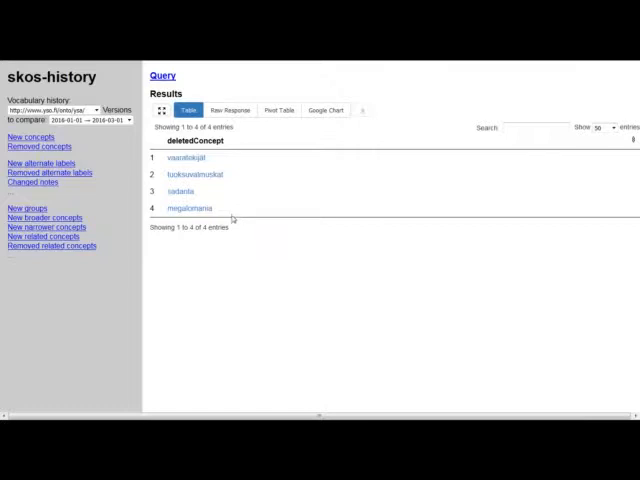
click(88, 110)
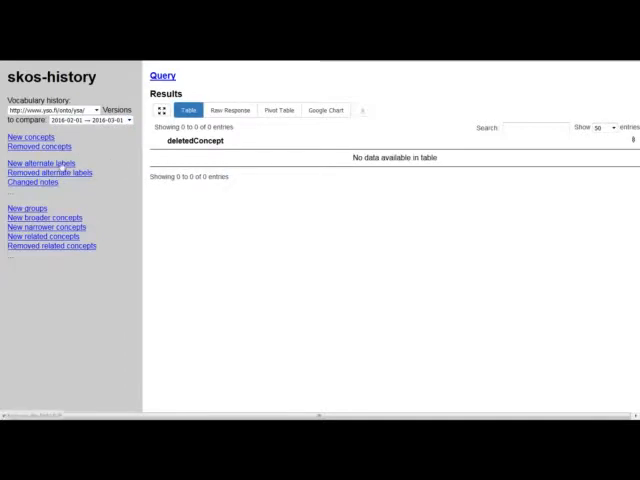
mouse_move(203, 233)
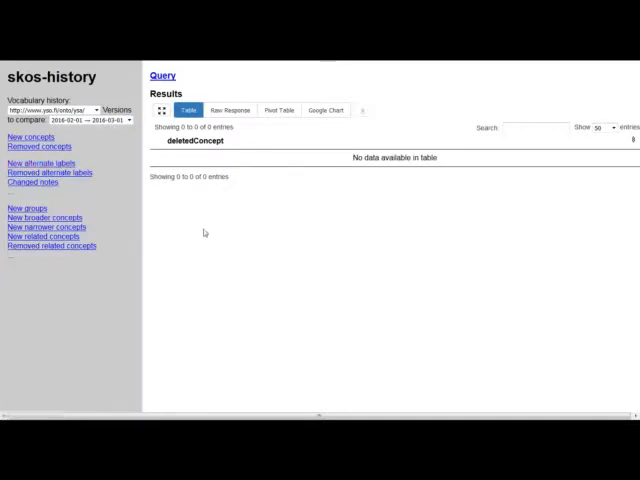
mouse_move(219, 247)
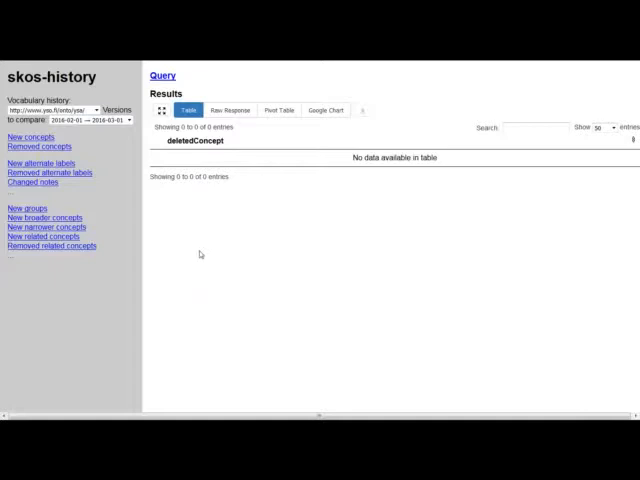
mouse_move(124, 197)
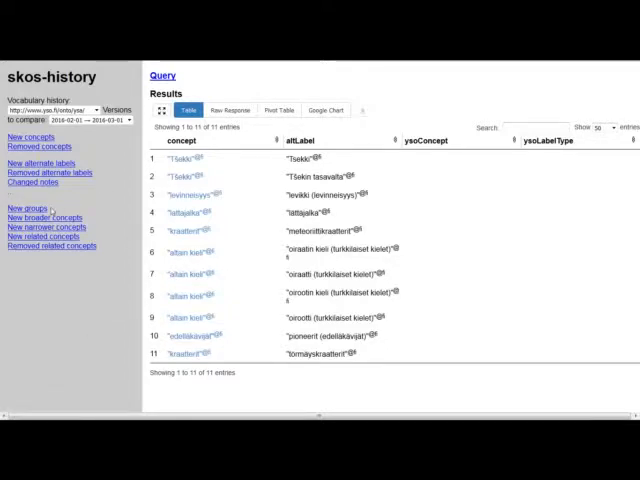
mouse_move(113, 196)
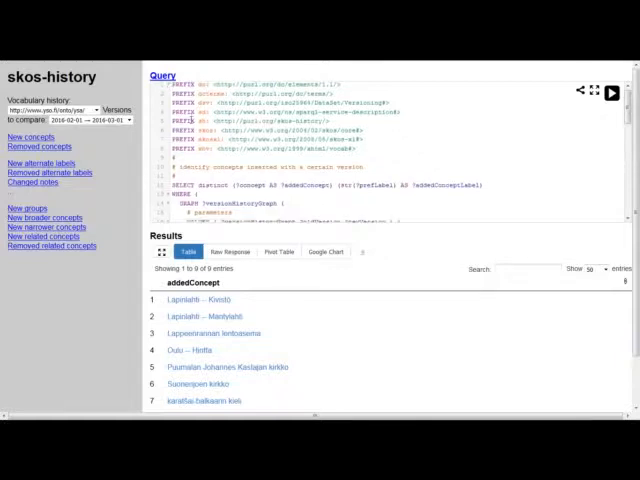
Step: Scroll through the new-concepts SPARQL query and advance to the 'YSO update scripts' slide
scroll(down, 3)
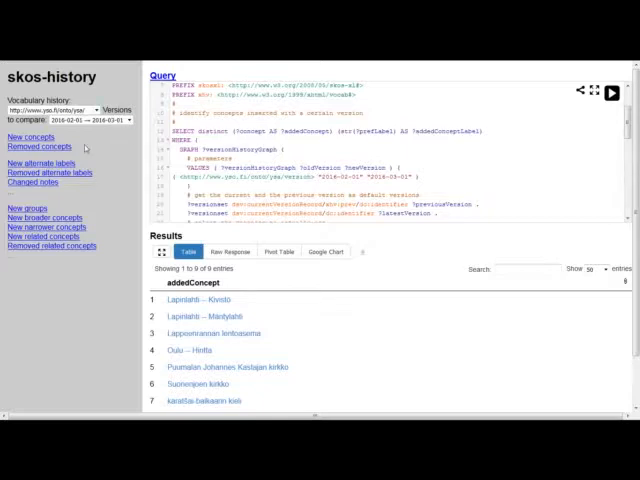
mouse_move(124, 207)
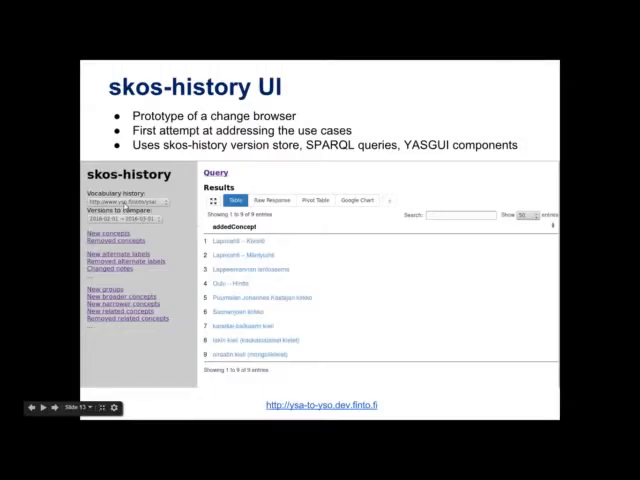
click(46, 408)
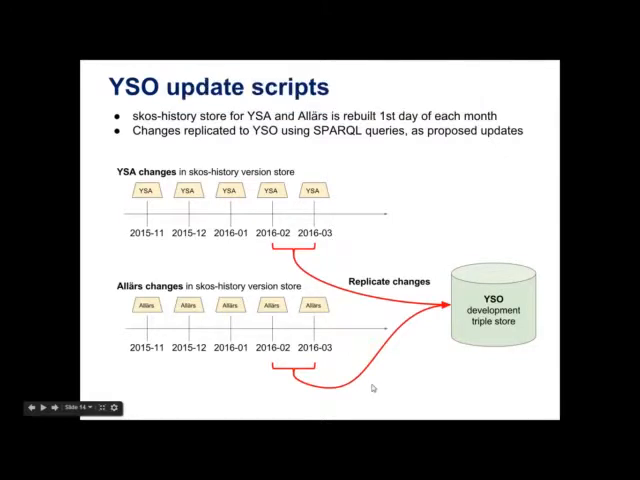
mouse_move(301, 210)
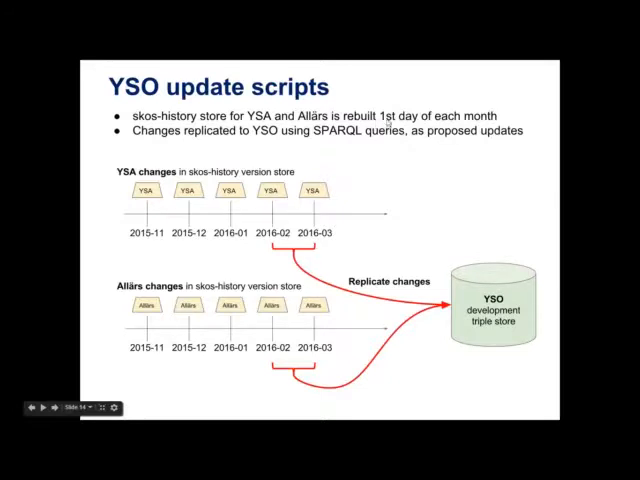
mouse_move(379, 175)
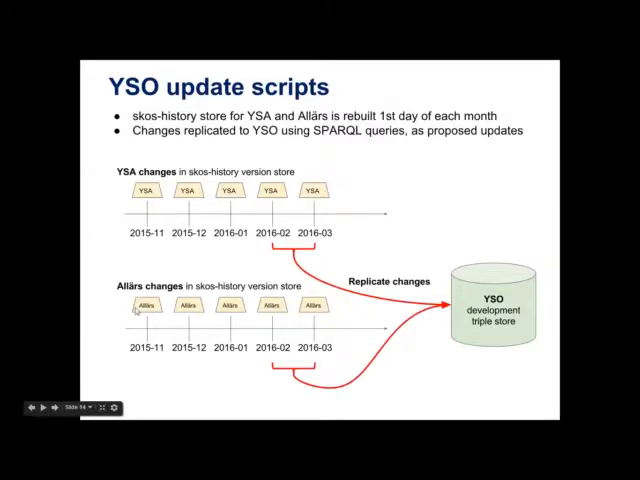
mouse_move(205, 313)
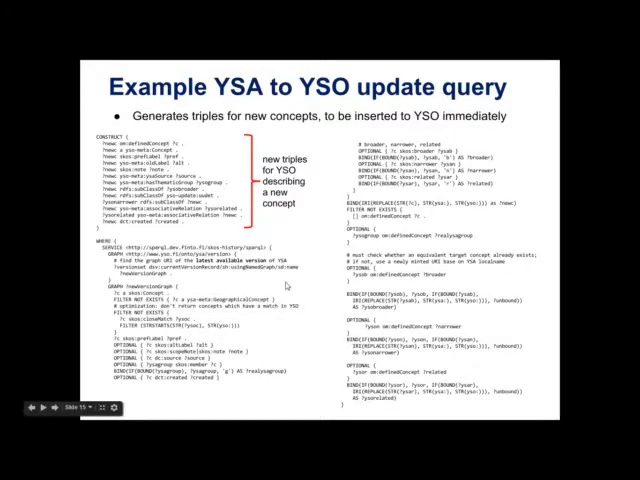
mouse_move(310, 267)
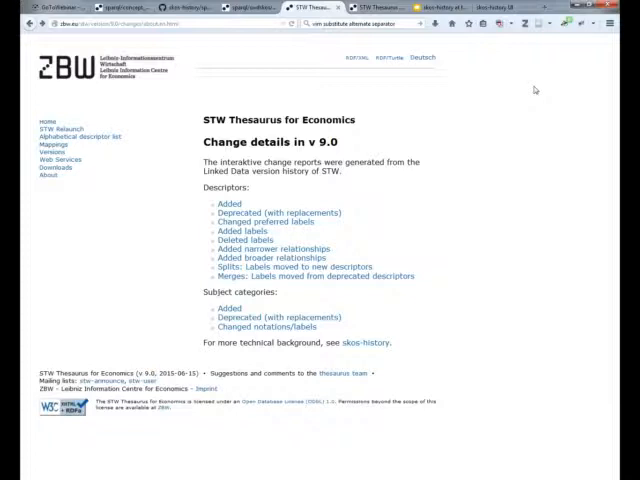
mouse_move(534, 90)
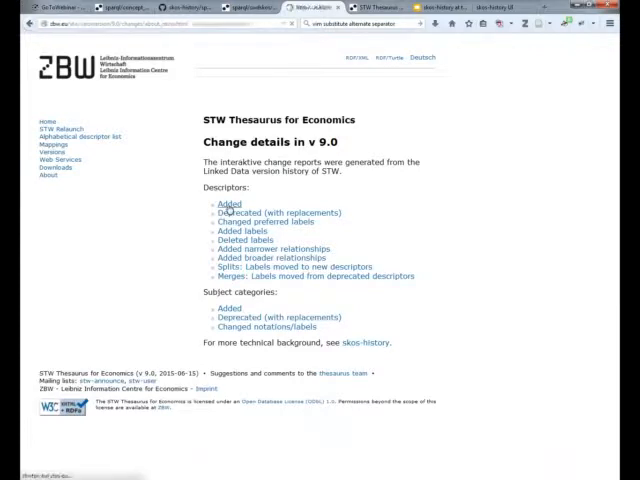
Step: Open the 'Added descriptors (in v 9.0)' report listing 60 entries by category
click(227, 204)
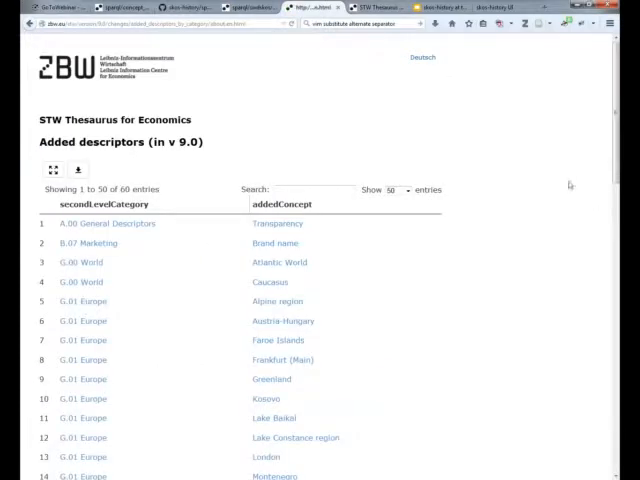
mouse_move(403, 149)
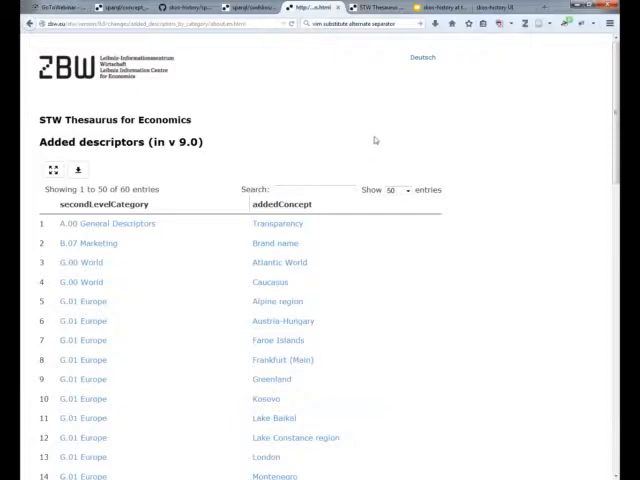
mouse_move(387, 147)
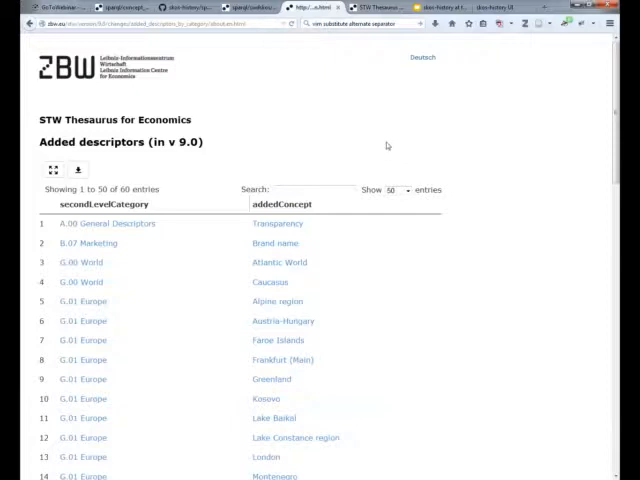
mouse_move(389, 145)
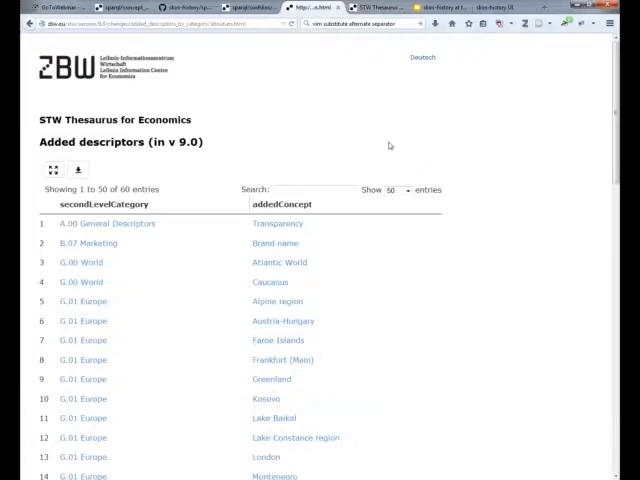
mouse_move(385, 147)
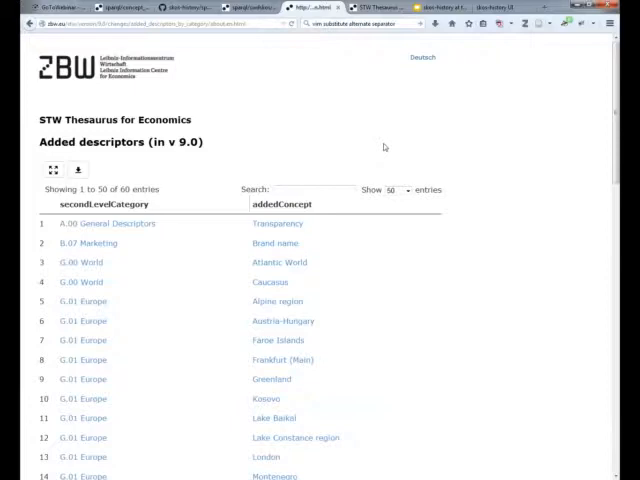
mouse_move(511, 317)
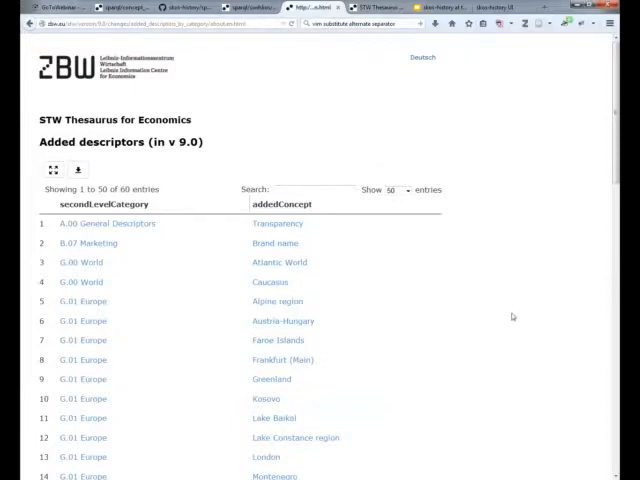
scroll(down, 3)
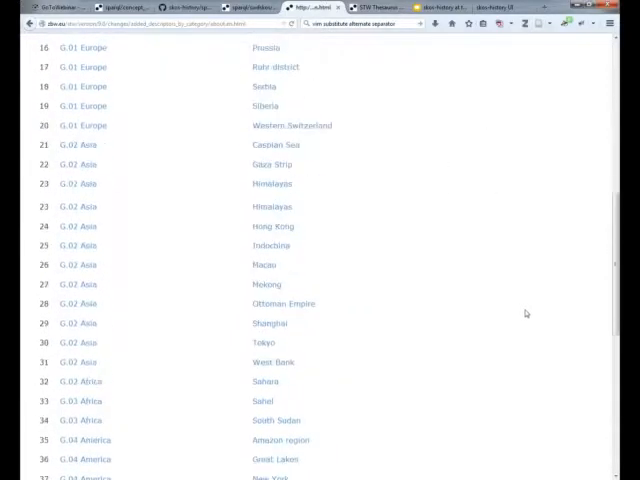
scroll(down, 3)
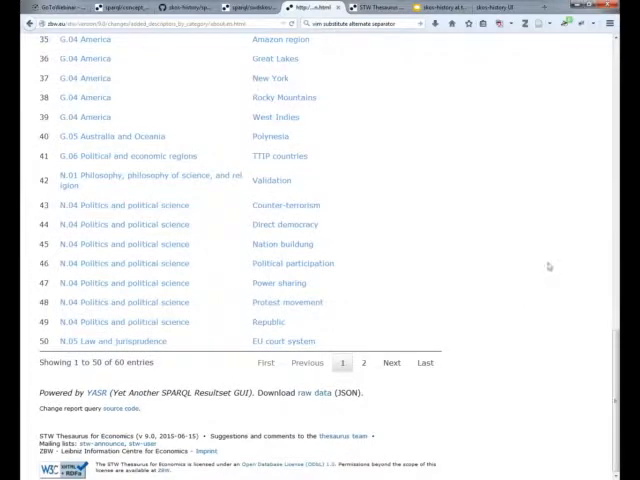
mouse_move(544, 260)
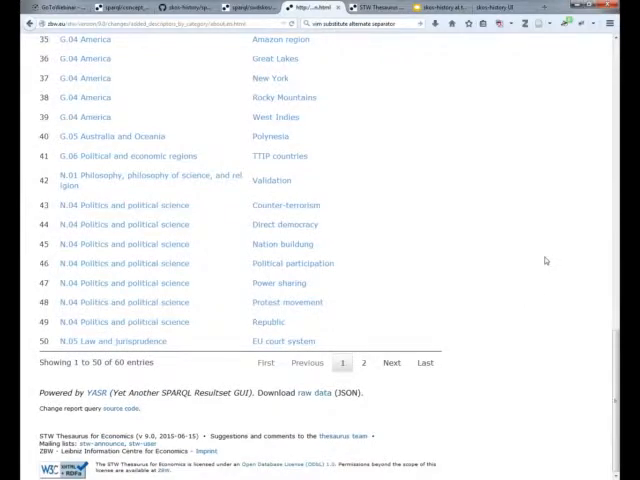
mouse_move(460, 287)
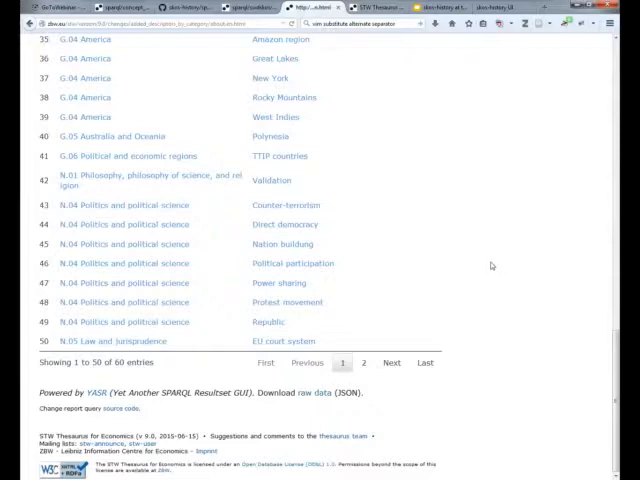
mouse_move(468, 364)
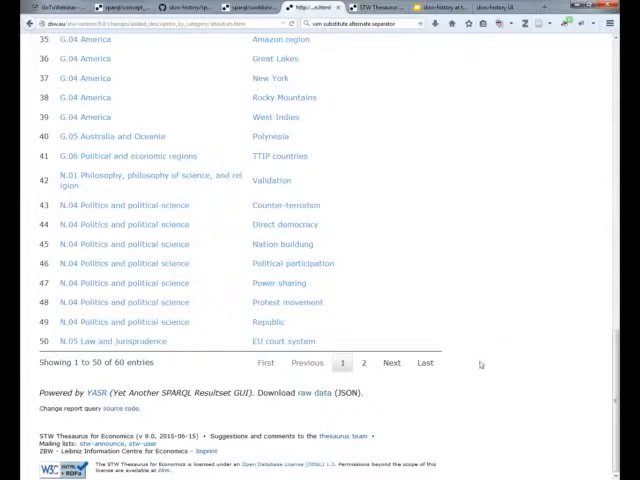
mouse_move(404, 407)
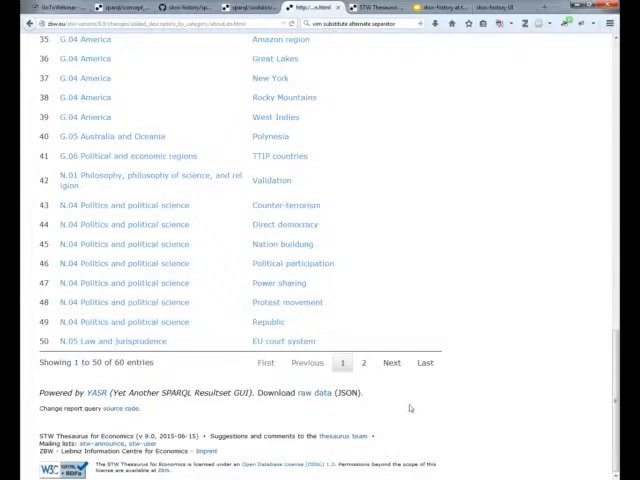
mouse_move(312, 405)
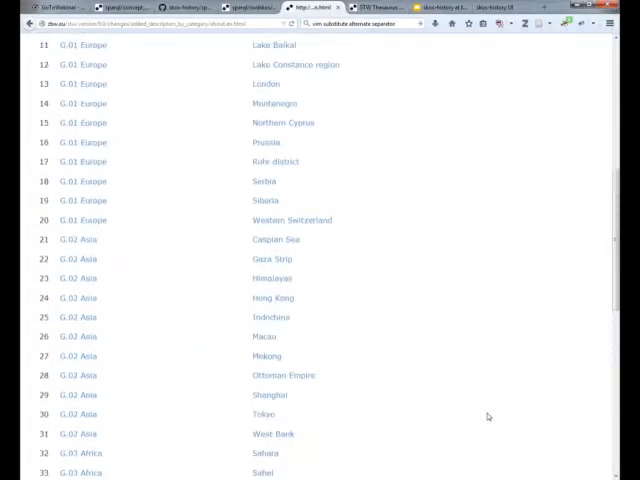
scroll(up, 3)
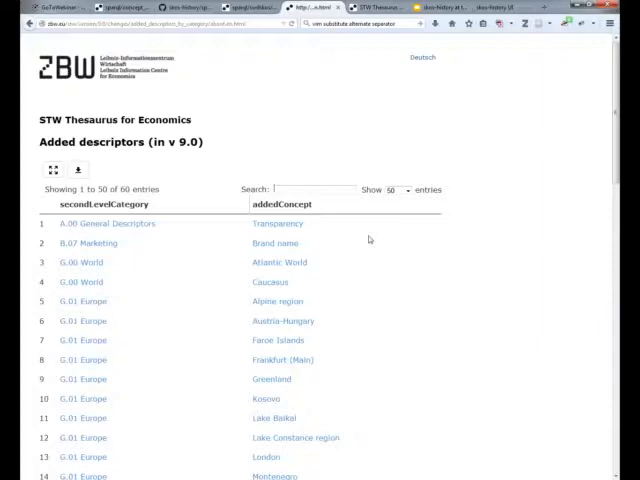
Step: Filter the v 9.0 added descriptors table by 'eur', leaving 16 G.01 Europe entries
text(e)
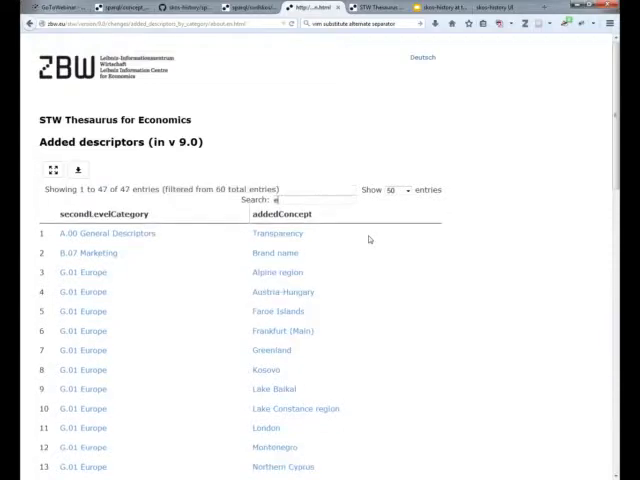
text(ur)
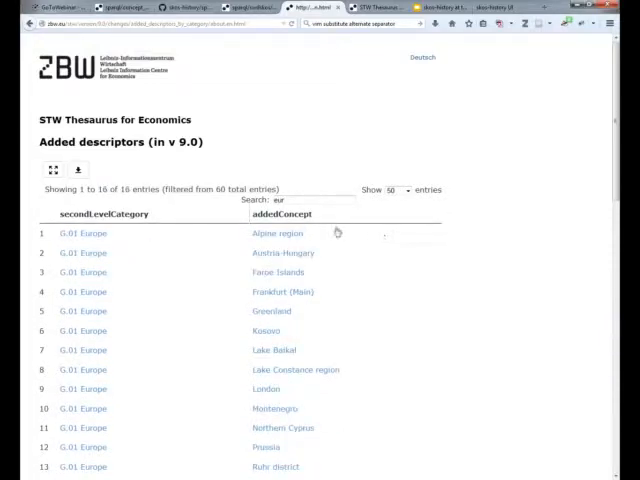
mouse_move(320, 237)
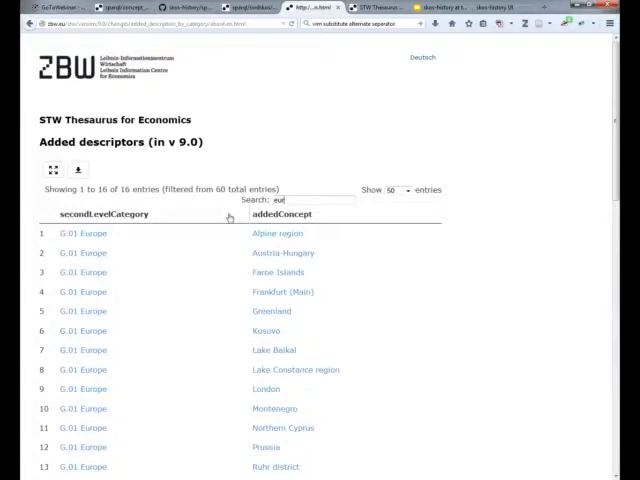
mouse_move(341, 222)
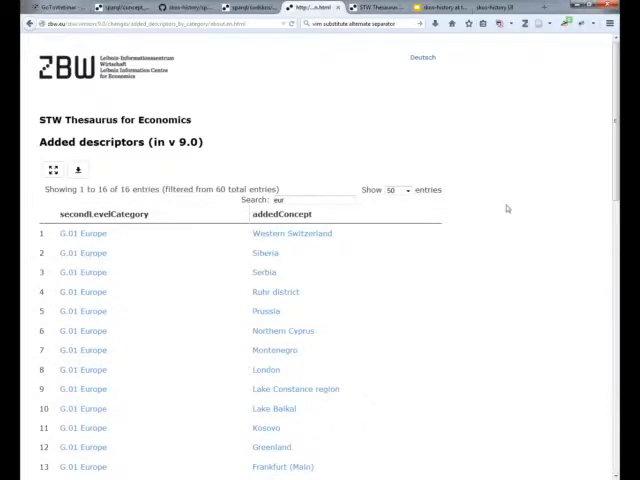
mouse_move(438, 250)
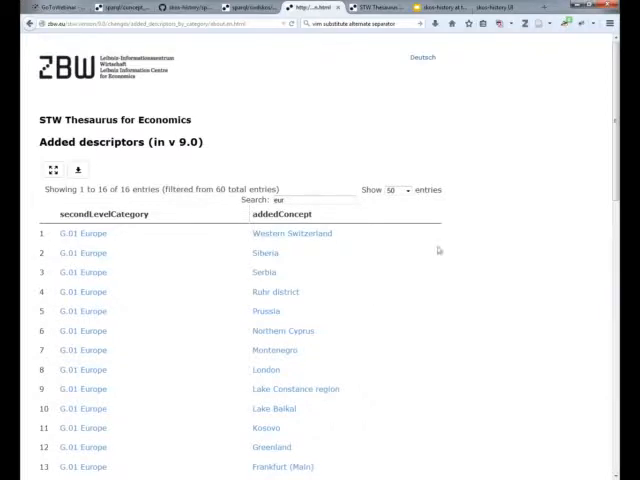
mouse_move(331, 280)
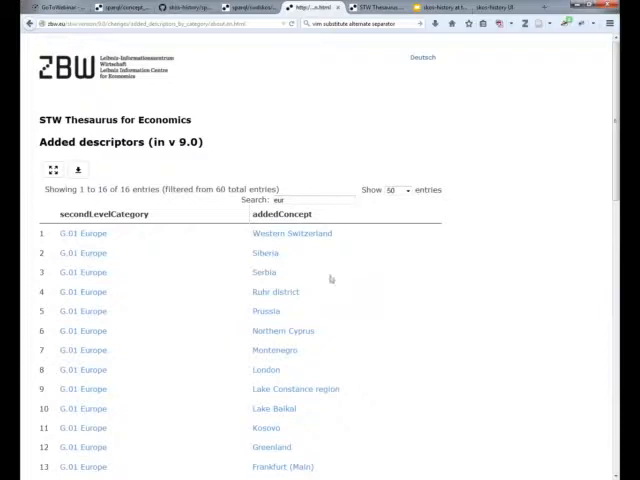
mouse_move(266, 258)
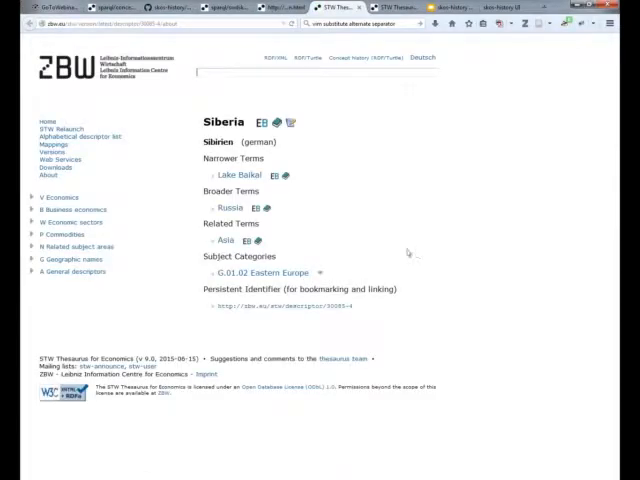
mouse_move(440, 241)
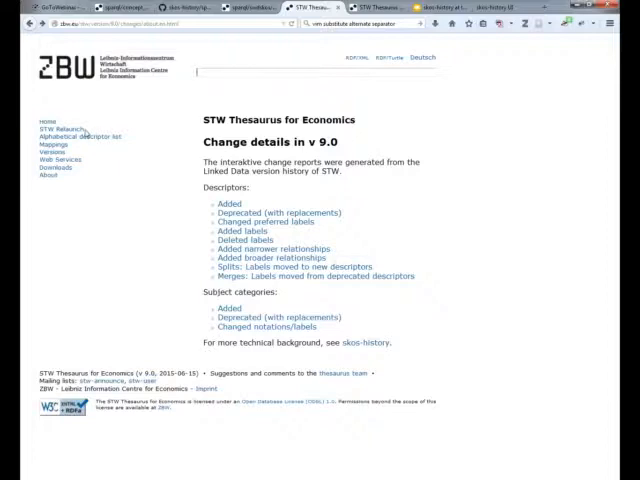
Step: Open the thesaurus relaunch page and scroll to the added/deprecated descriptors chart
click(59, 126)
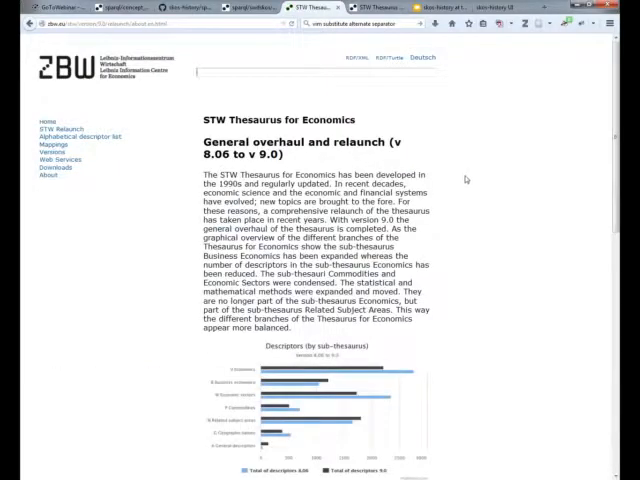
scroll(down, 3)
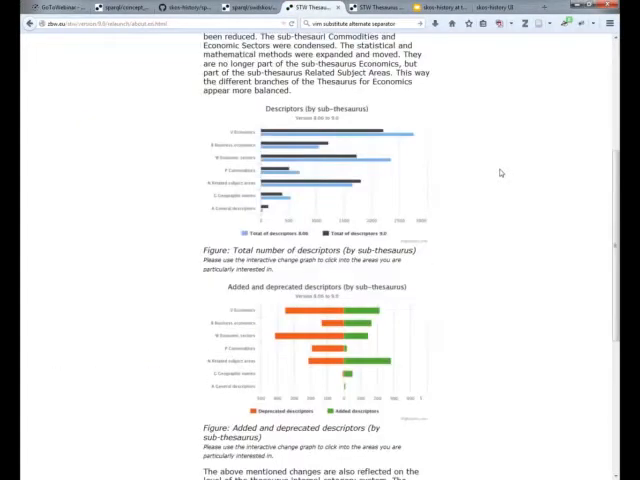
scroll(down, 3)
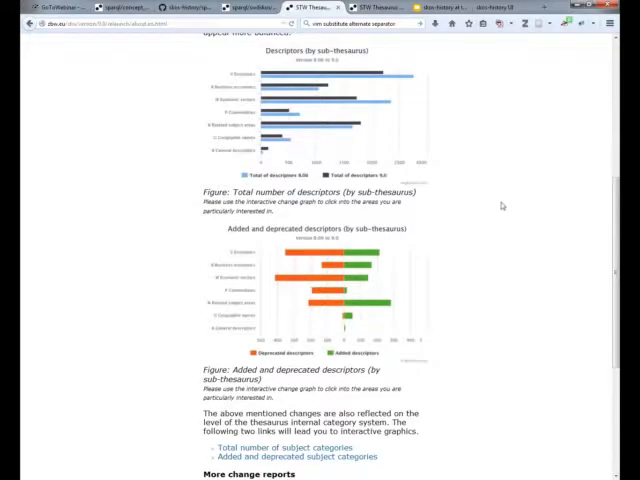
mouse_move(386, 258)
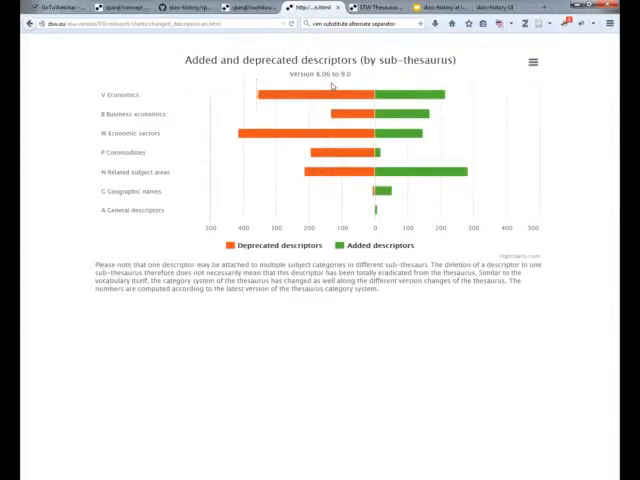
mouse_move(428, 78)
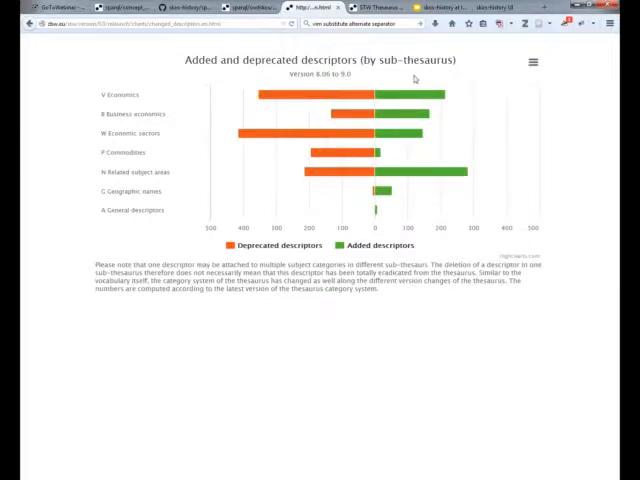
mouse_move(537, 138)
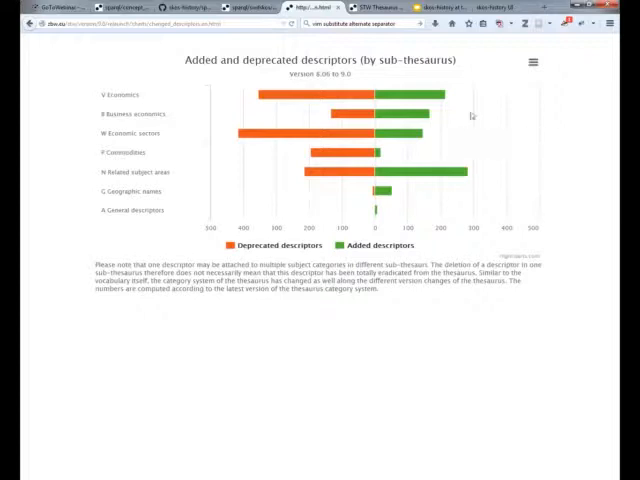
mouse_move(414, 118)
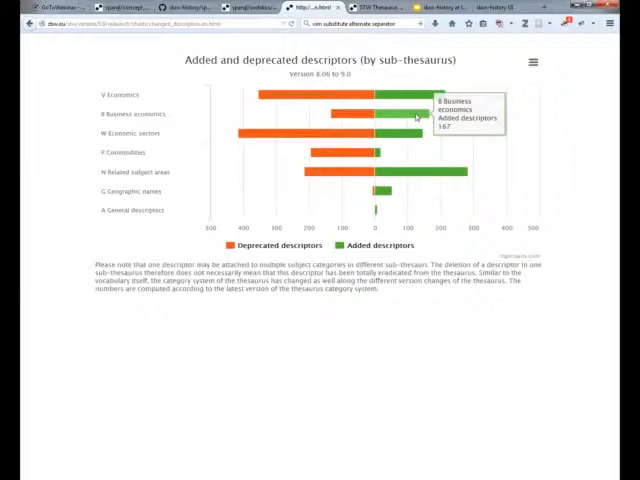
Step: Drill into the B Business economics bar to show its second-level categories
click(403, 117)
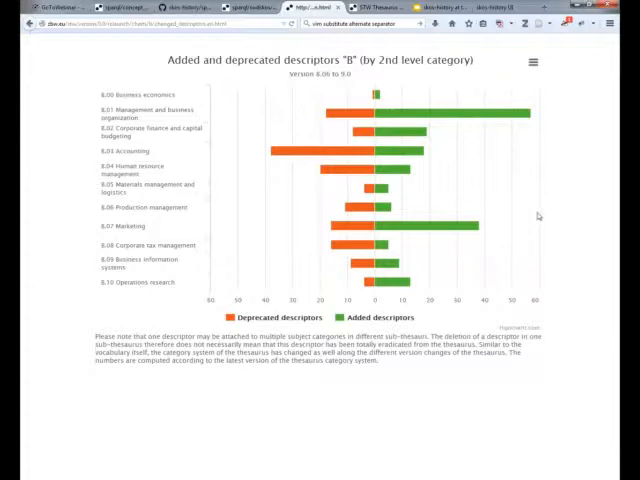
mouse_move(540, 224)
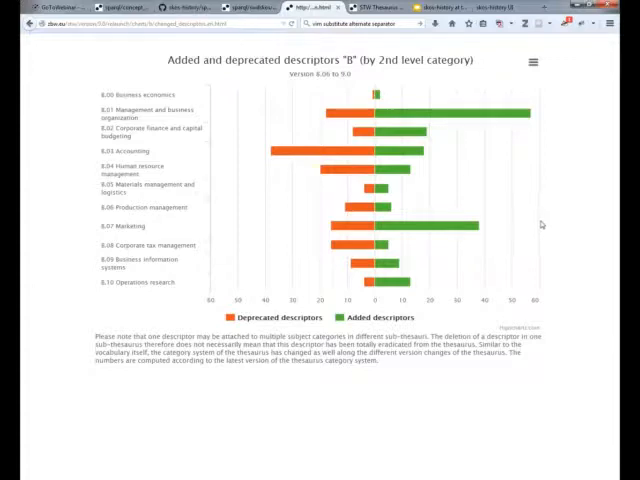
mouse_move(566, 222)
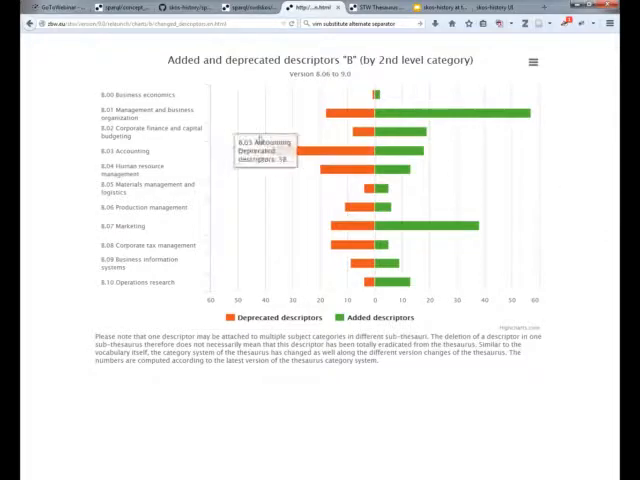
mouse_move(182, 139)
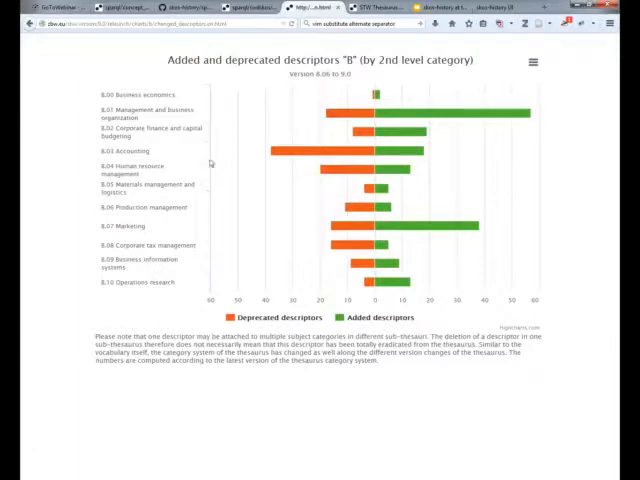
mouse_move(219, 159)
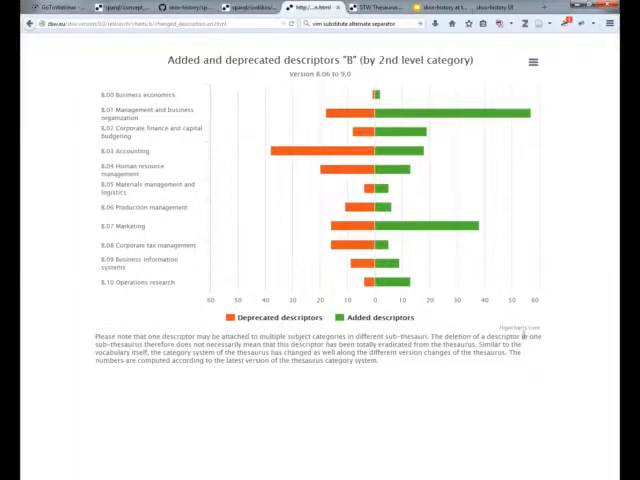
mouse_move(432, 233)
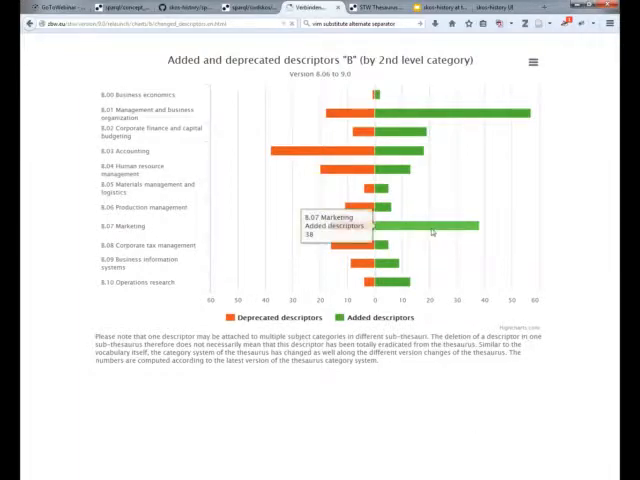
Step: Open the table of 38 descriptors added under B.07 Marketing in versions 8.06–9.0
click(430, 232)
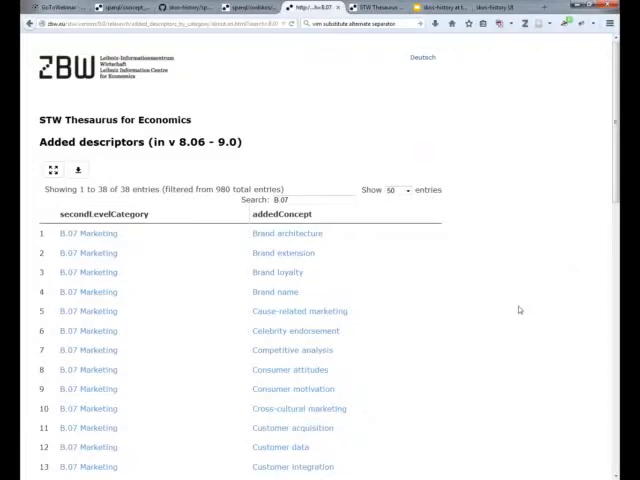
mouse_move(520, 325)
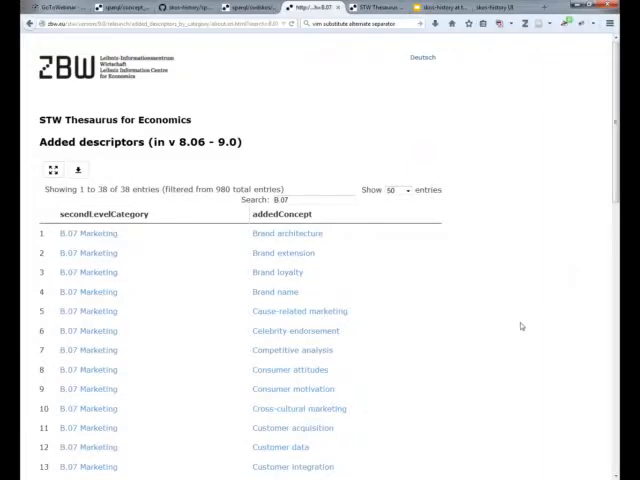
mouse_move(561, 246)
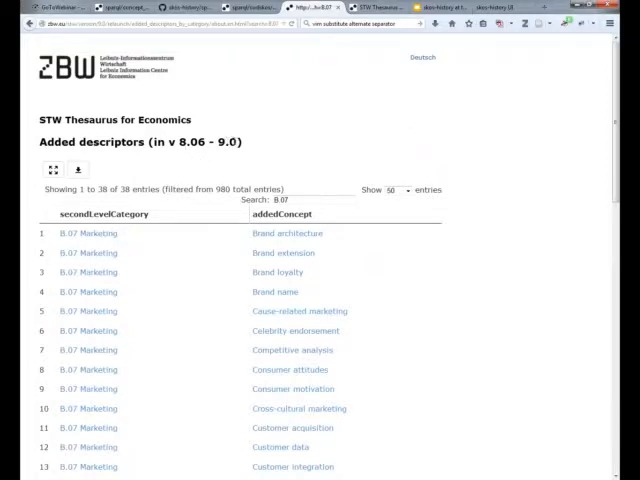
mouse_move(326, 142)
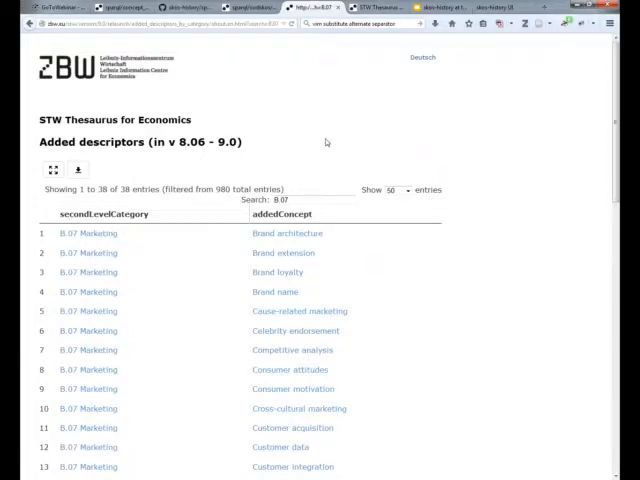
mouse_move(366, 135)
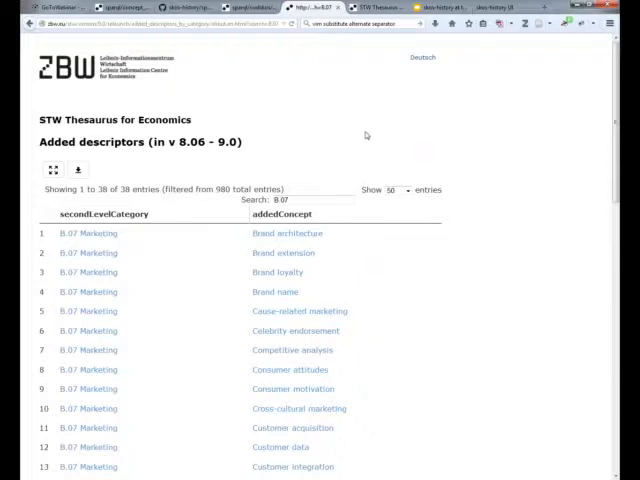
mouse_move(468, 318)
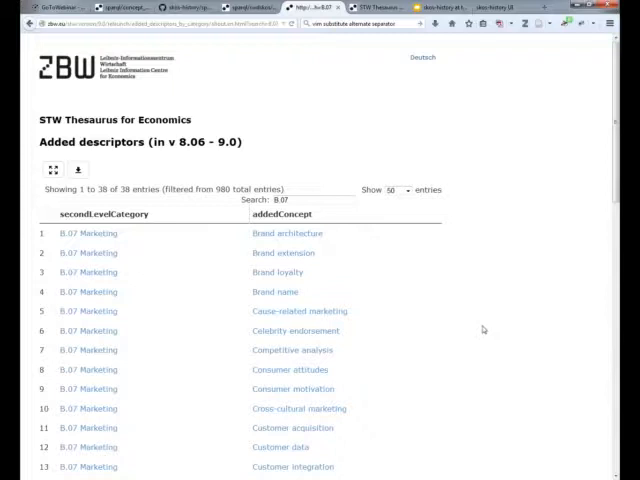
mouse_move(470, 318)
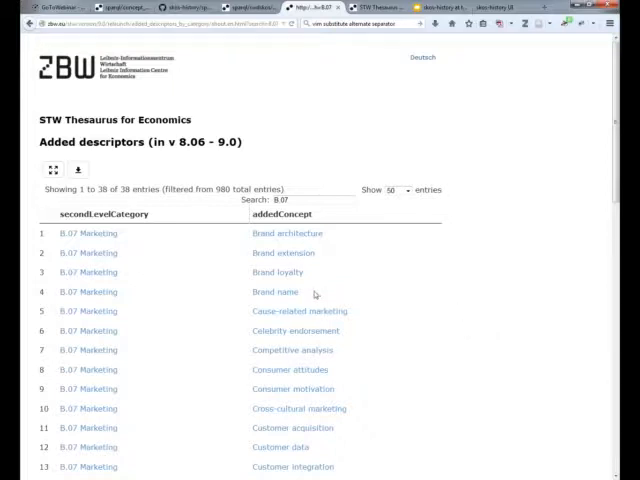
click(277, 272)
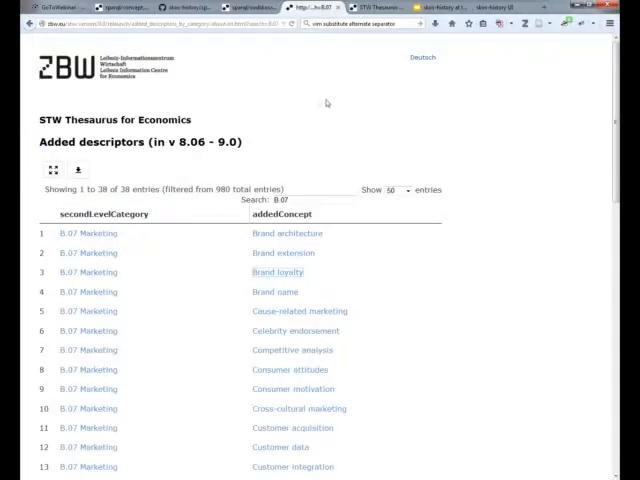
mouse_move(334, 73)
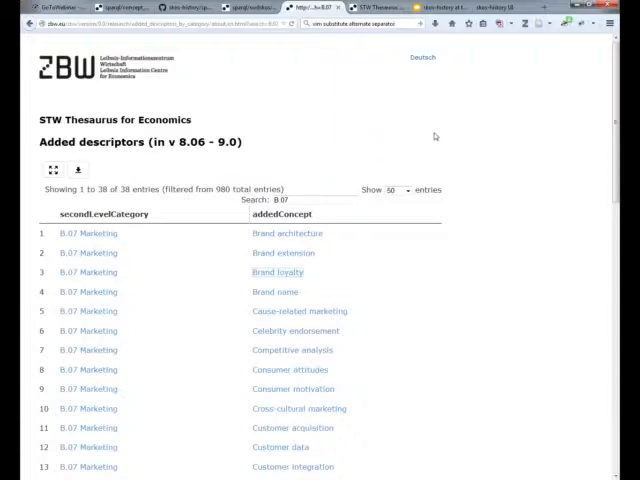
mouse_move(351, 121)
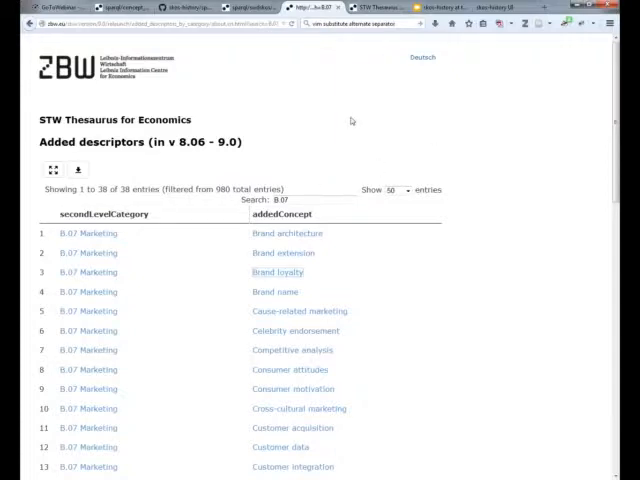